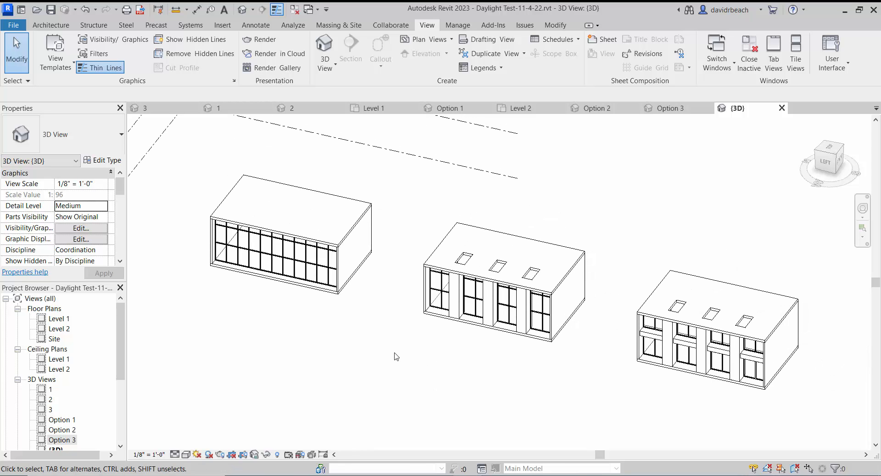
pyautogui.moveTo(519, 150)
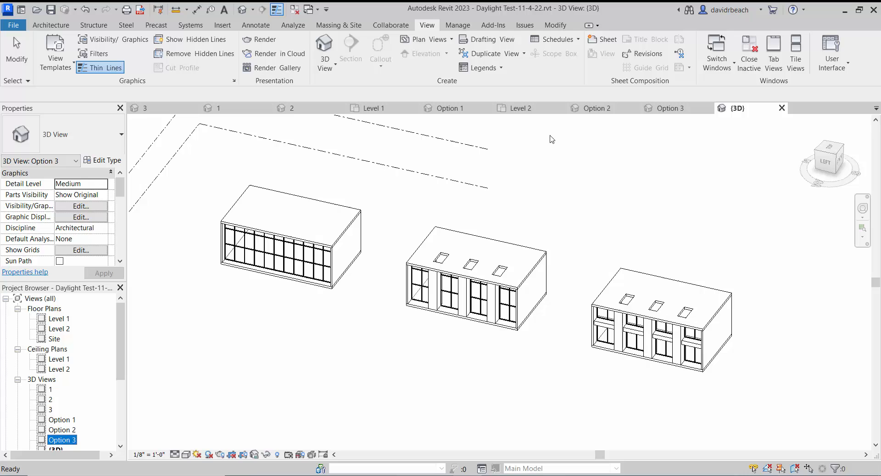
pyautogui.moveTo(139, 203)
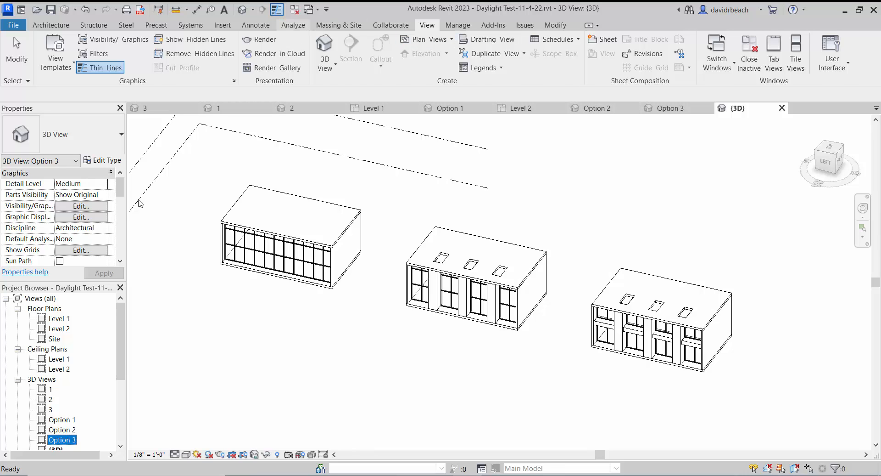
# - Dismiss the save reminder and orbit around the three building options
pyautogui.click(293, 25)
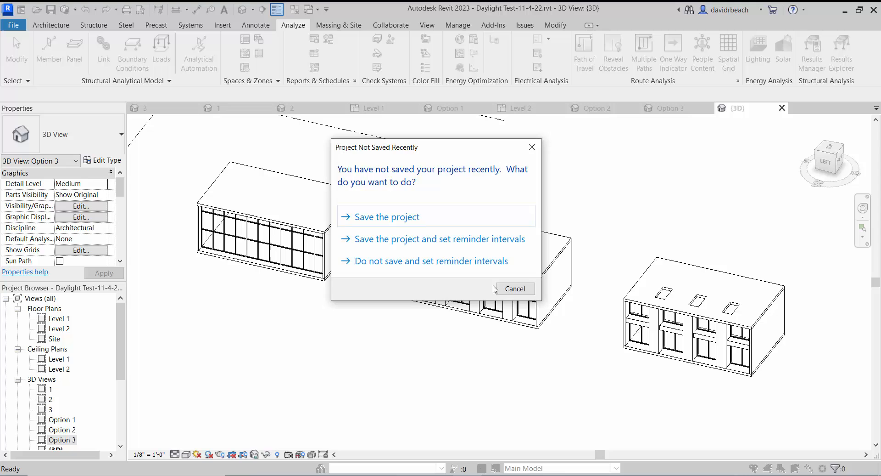
pyautogui.click(513, 288)
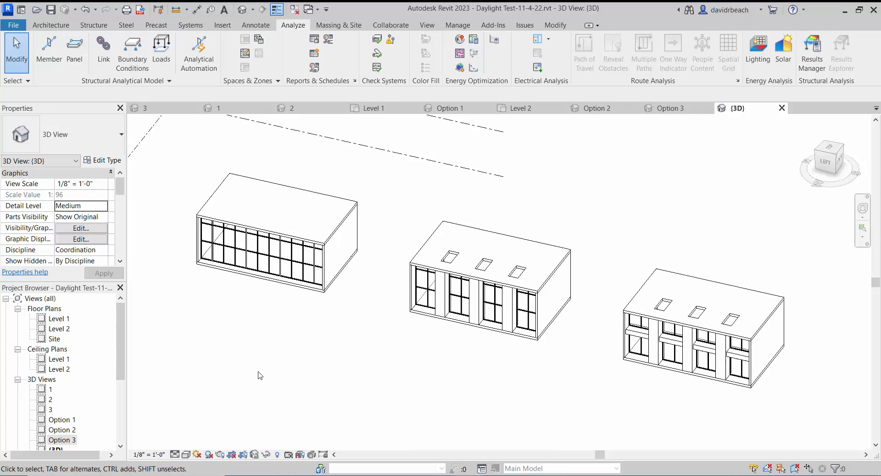
pyautogui.moveTo(260, 375); pyautogui.dragTo(409, 276)
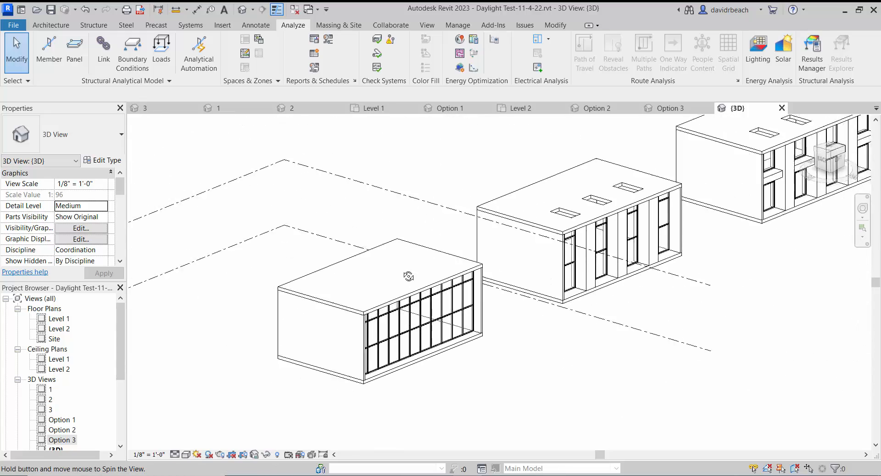
pyautogui.moveTo(409, 275); pyautogui.dragTo(259, 304)
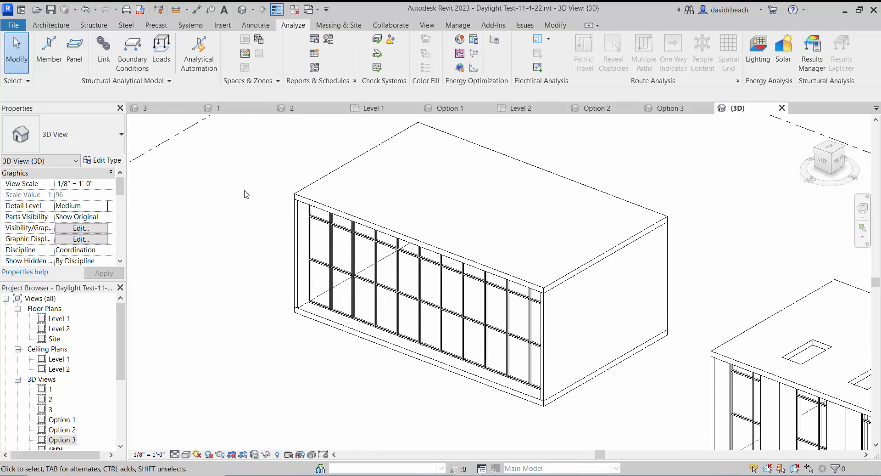
pyautogui.click(375, 318)
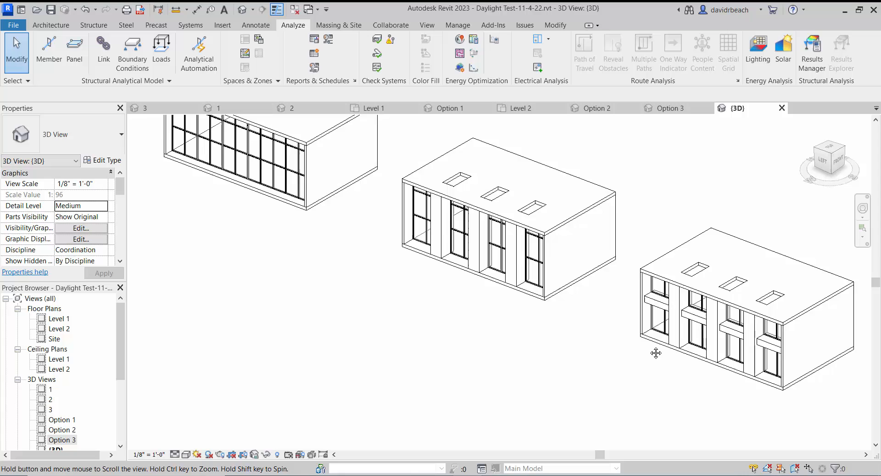
pyautogui.moveTo(656, 352); pyautogui.dragTo(456, 335)
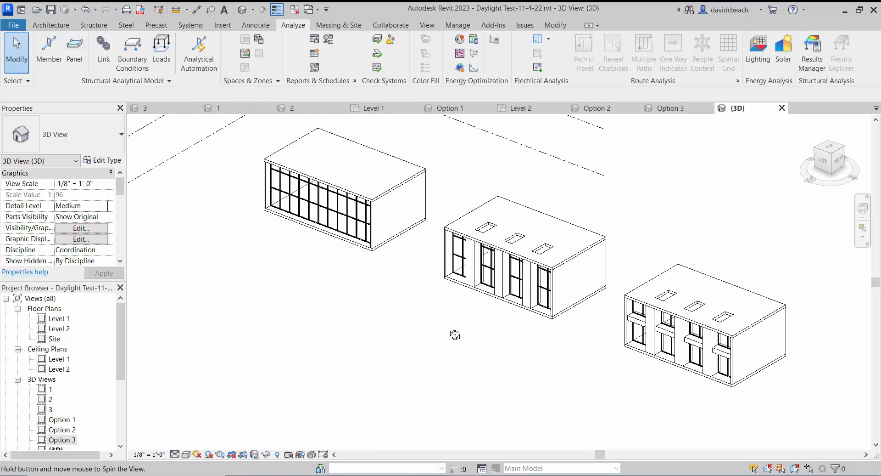
pyautogui.moveTo(455, 335); pyautogui.dragTo(346, 339)
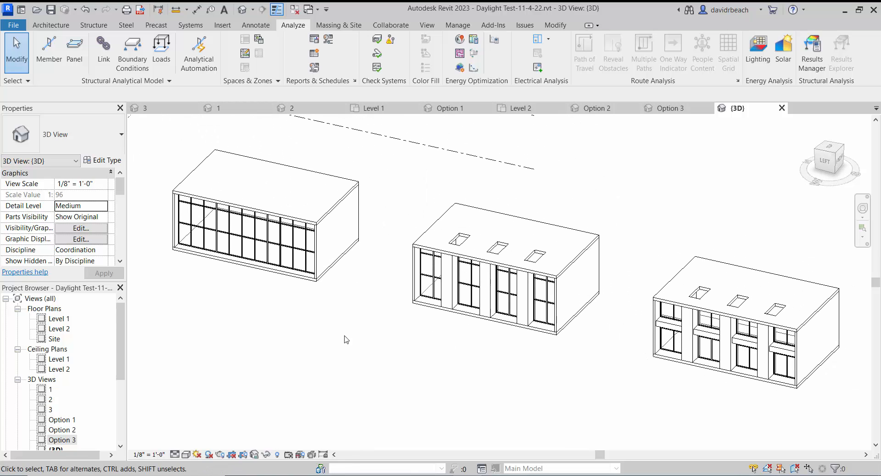
# - Zoom in on the glass-facade building and open the Level 1 floor plan
pyautogui.click(741, 343)
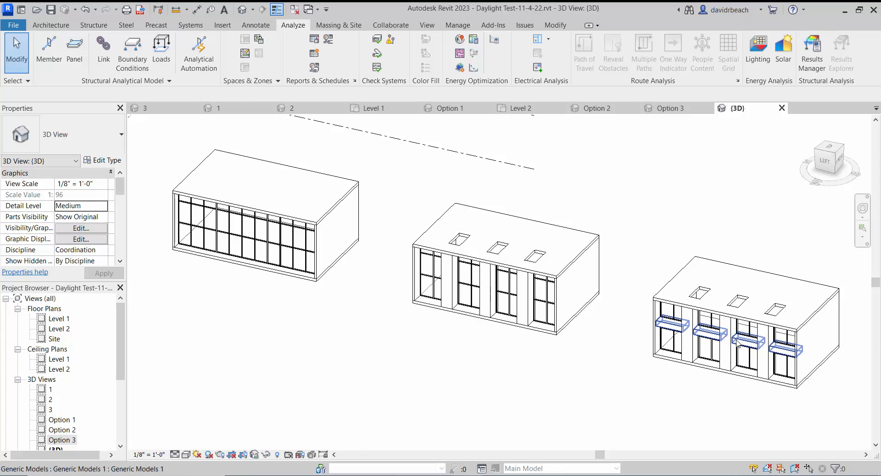
pyautogui.click(323, 345)
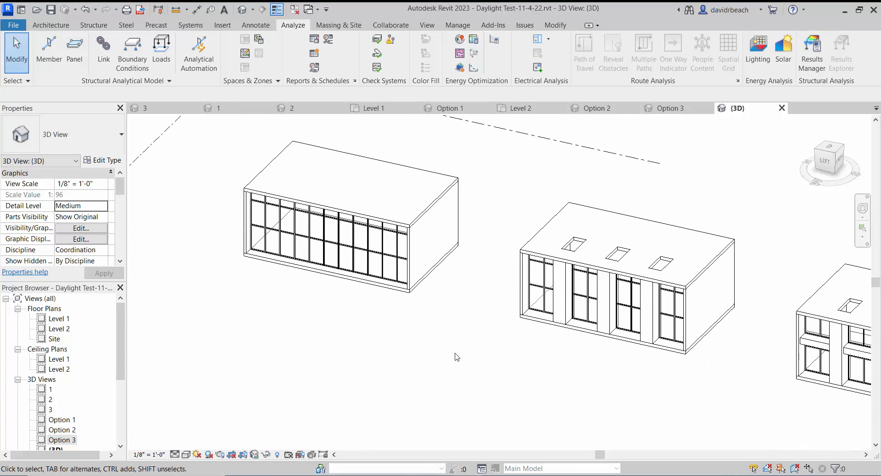
pyautogui.moveTo(456, 356); pyautogui.dragTo(251, 270)
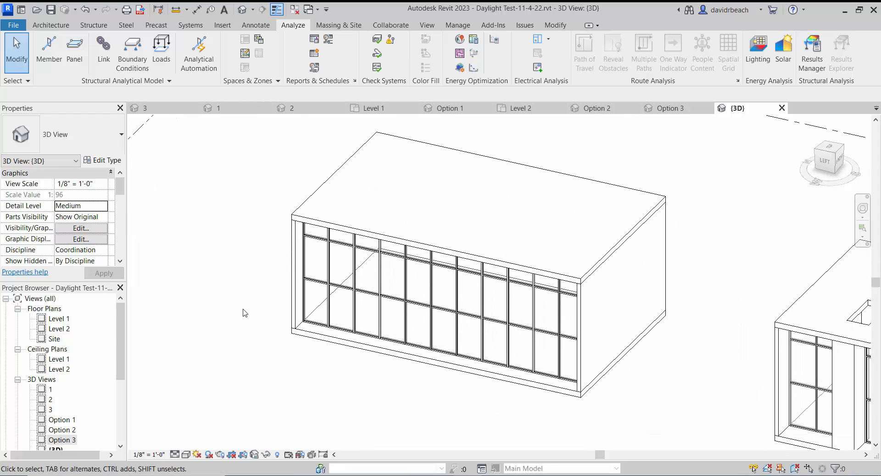
pyautogui.moveTo(3, 400)
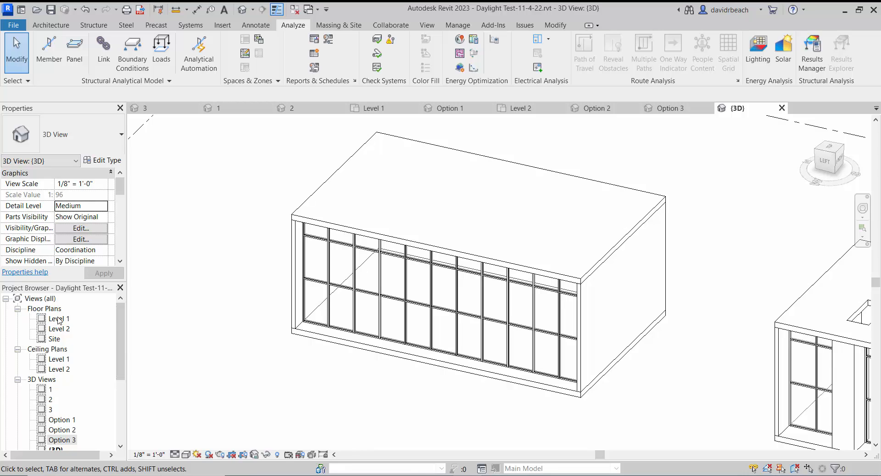
pyautogui.moveTo(237, 325)
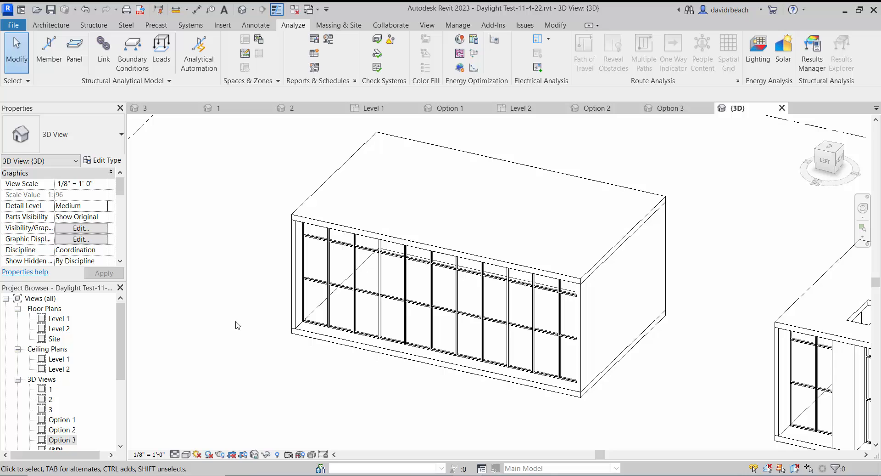
pyautogui.doubleClick(57, 318)
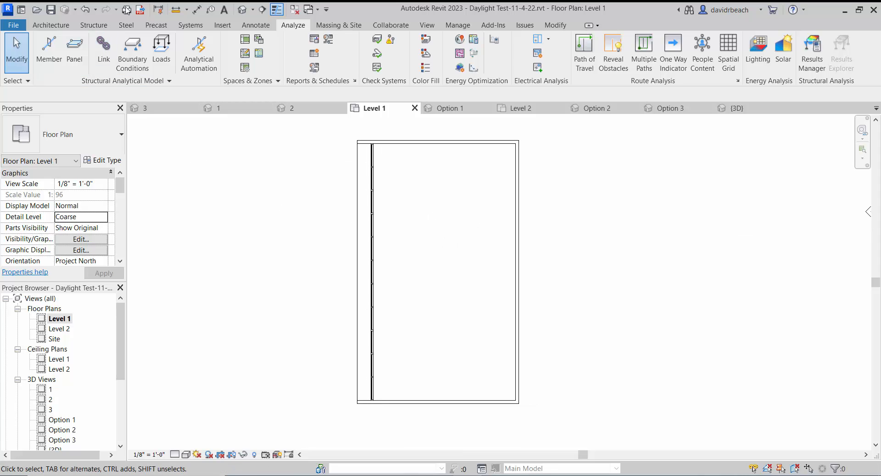
# - Place a camera in the Level 1 room corner aimed at the far walls, creating 3D View 1
pyautogui.click(243, 9)
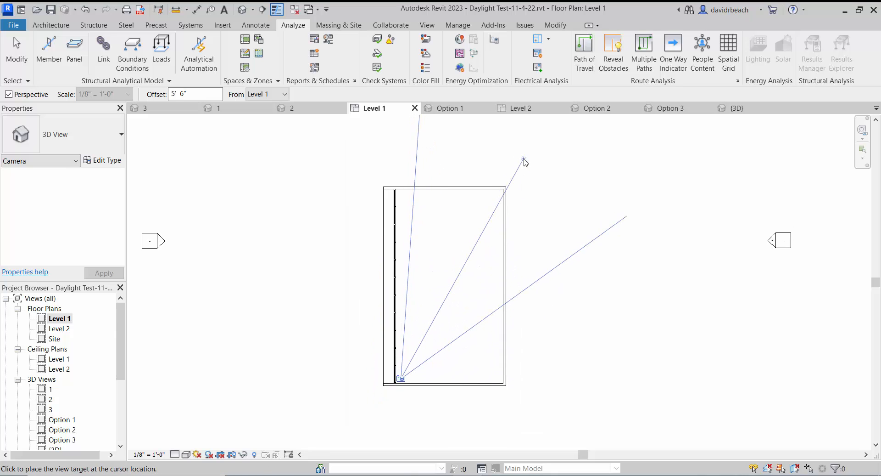
pyautogui.click(400, 378)
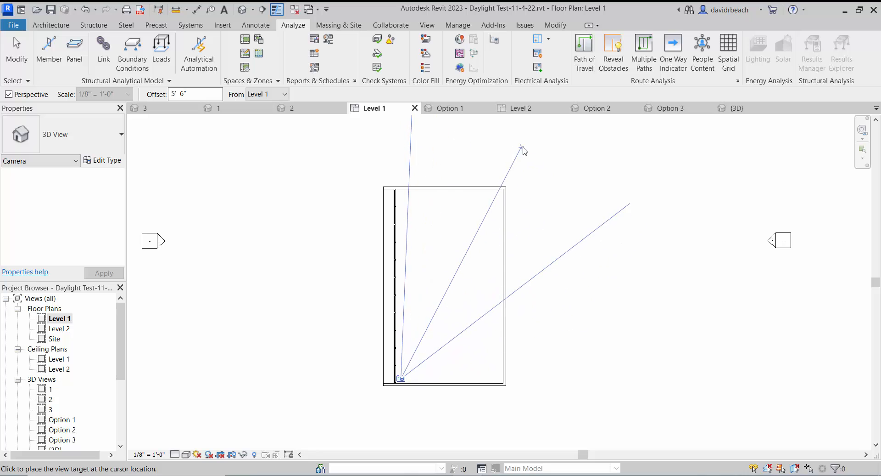
pyautogui.click(523, 150)
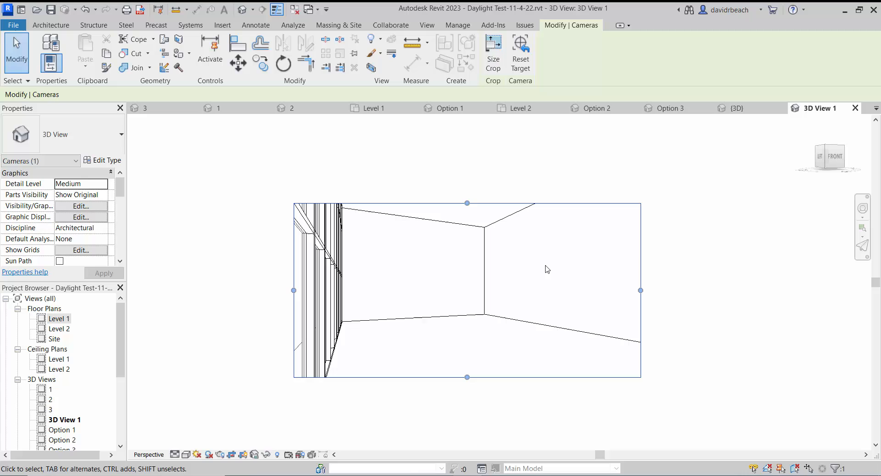
pyautogui.click(373, 250)
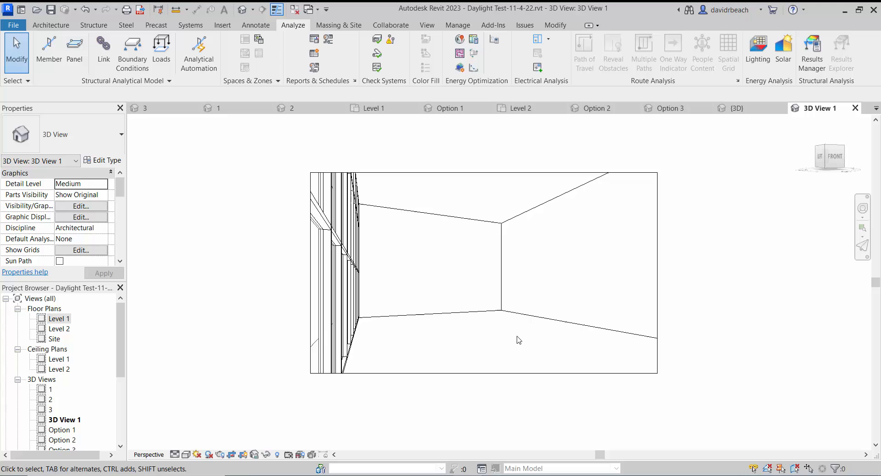
pyautogui.moveTo(412, 157)
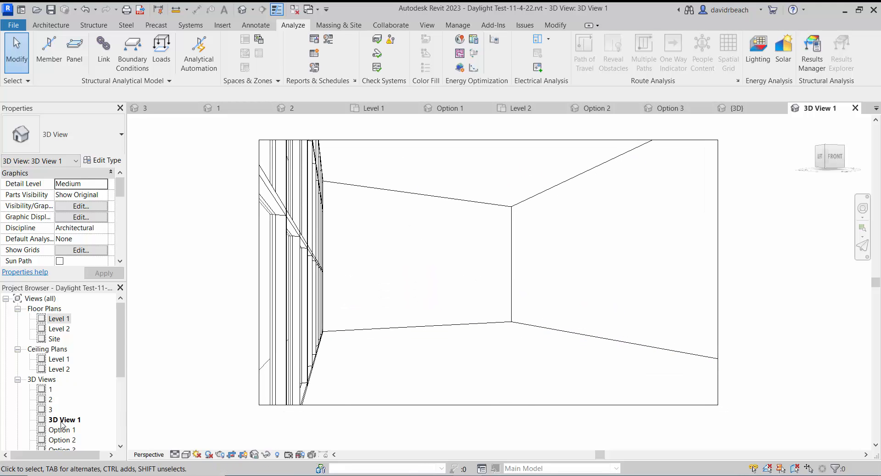
# - Rename the new camera view to 'Option 1a'
pyautogui.doubleClick(63, 418)
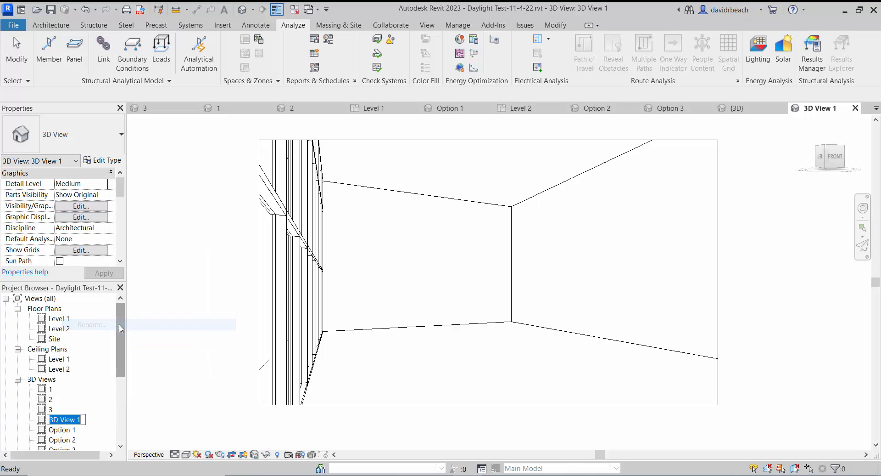
pyautogui.write('Opt')
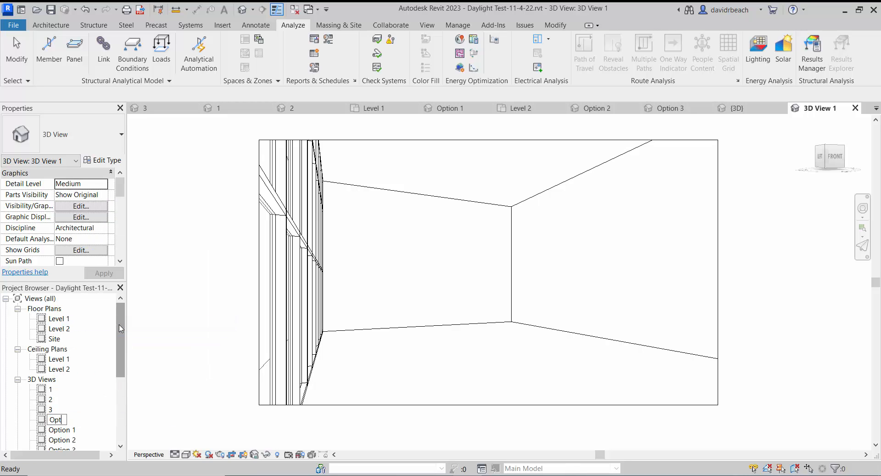
pyautogui.write('Option 1a')
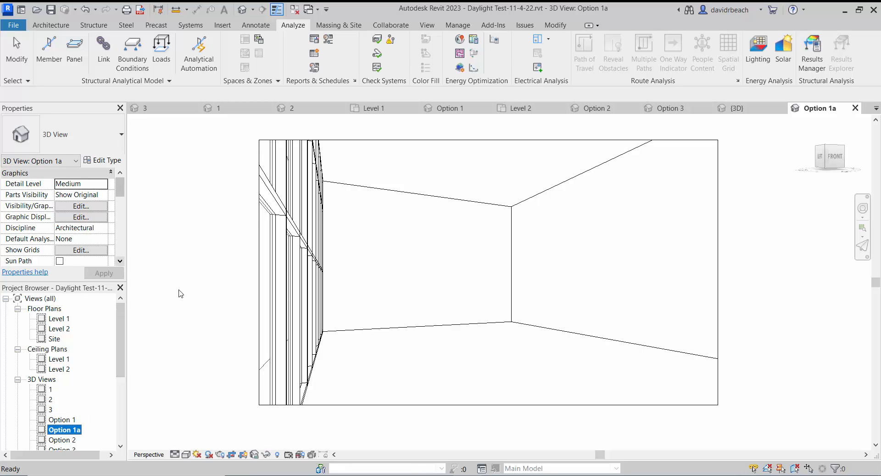
pyautogui.moveTo(248, 320)
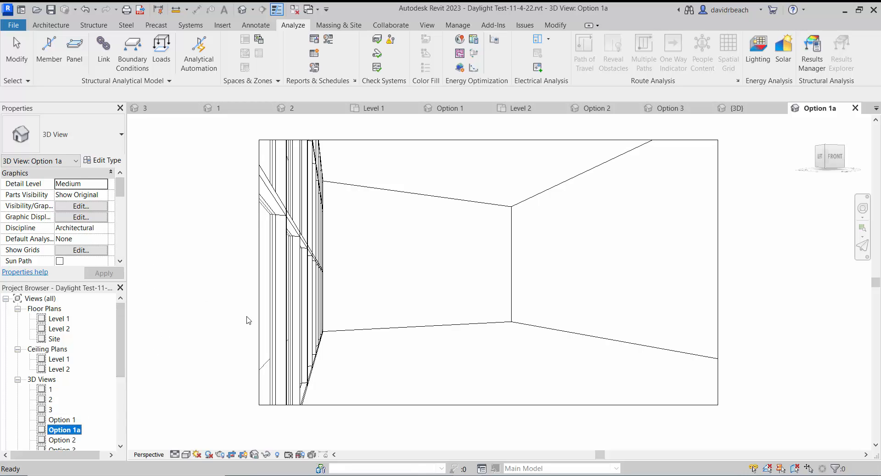
# - Open the design option 3D views in turn, ending on Option 3 then Option 1a
pyautogui.scroll(-3)
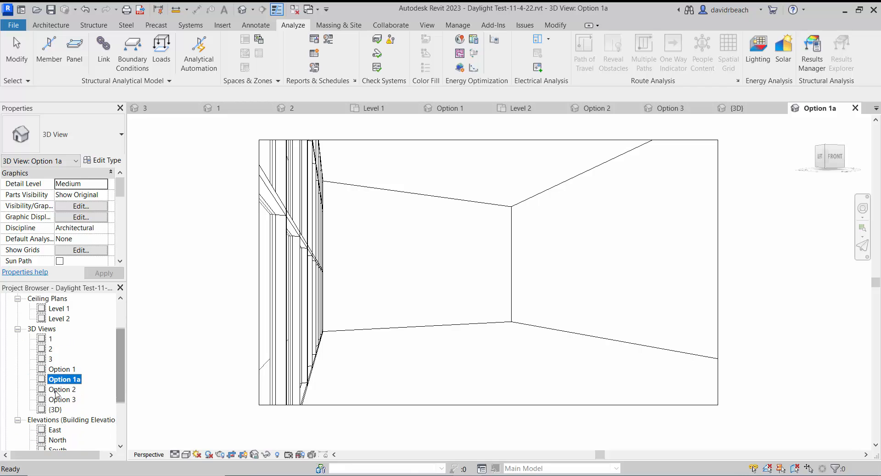
pyautogui.doubleClick(61, 388)
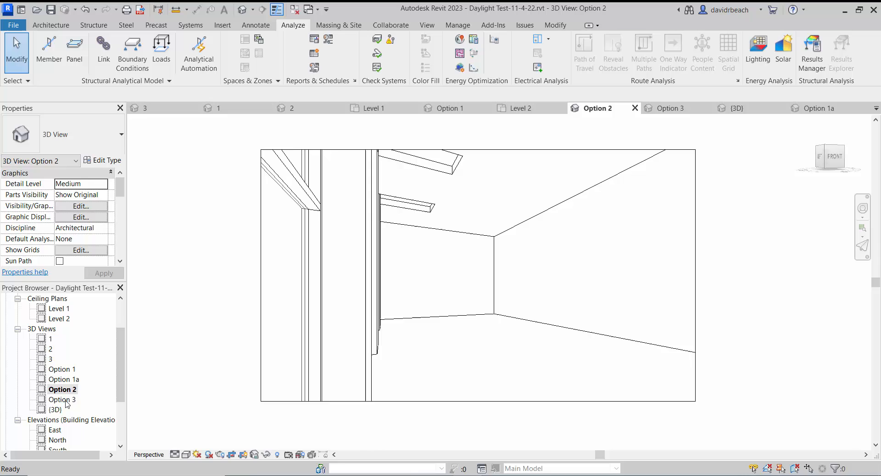
pyautogui.doubleClick(62, 399)
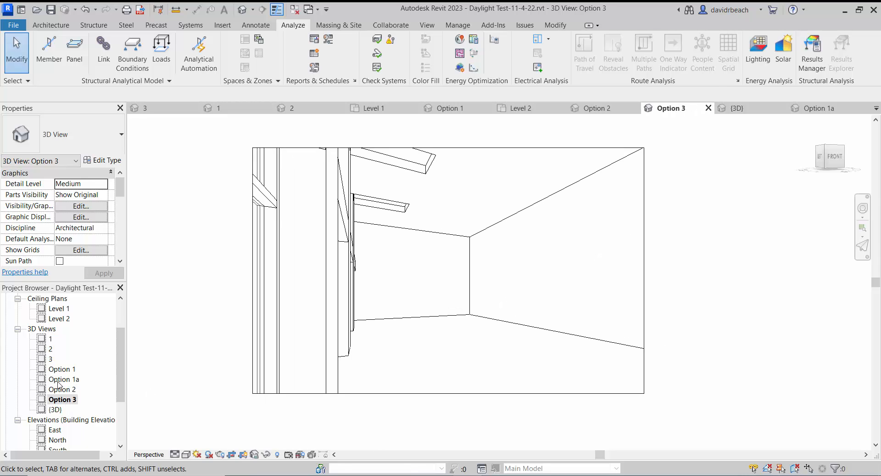
pyautogui.doubleClick(63, 378)
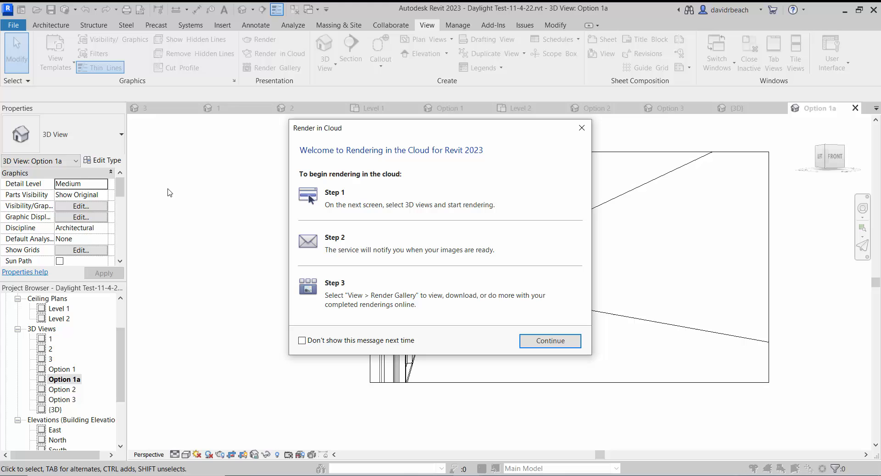
# - Continue past the cloud rendering welcome and set the output type to Illuminance
pyautogui.click(549, 340)
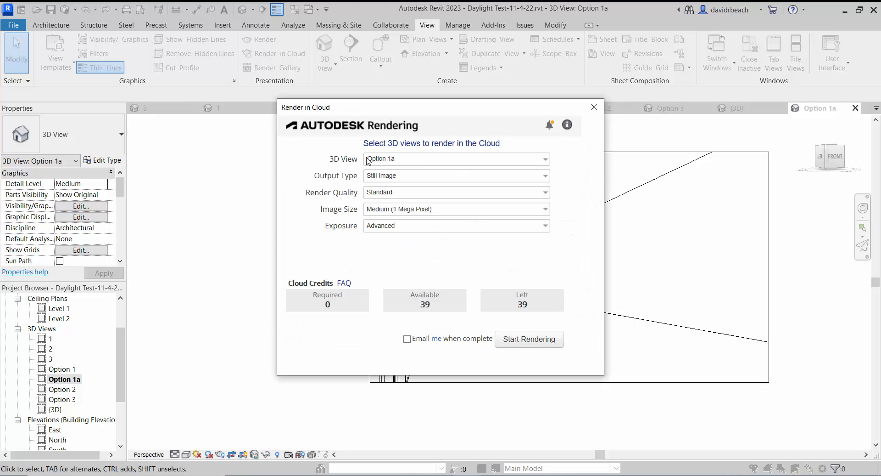
pyautogui.moveTo(385, 160)
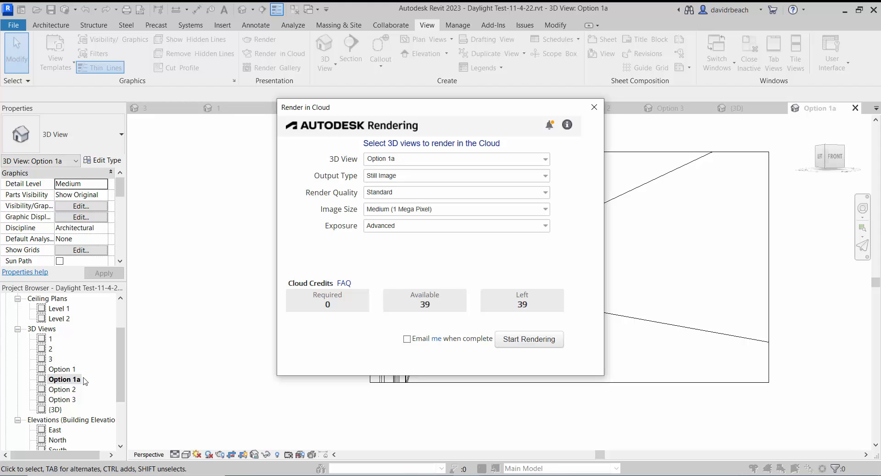
pyautogui.moveTo(71, 383)
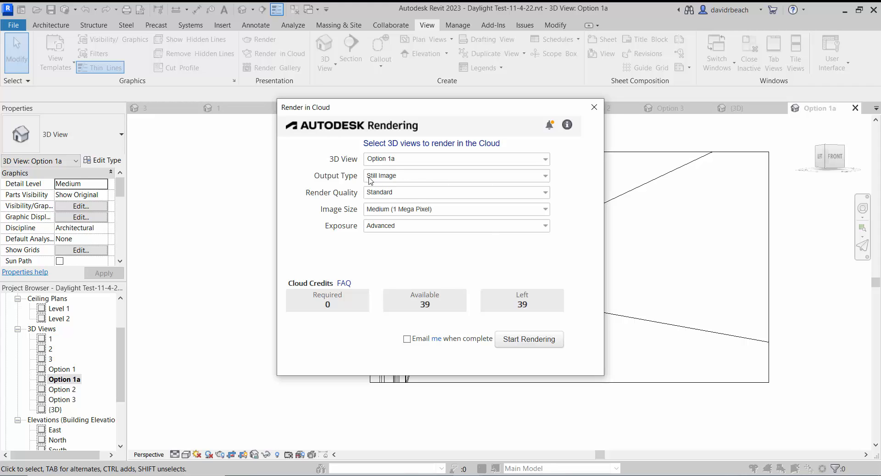
pyautogui.click(455, 175)
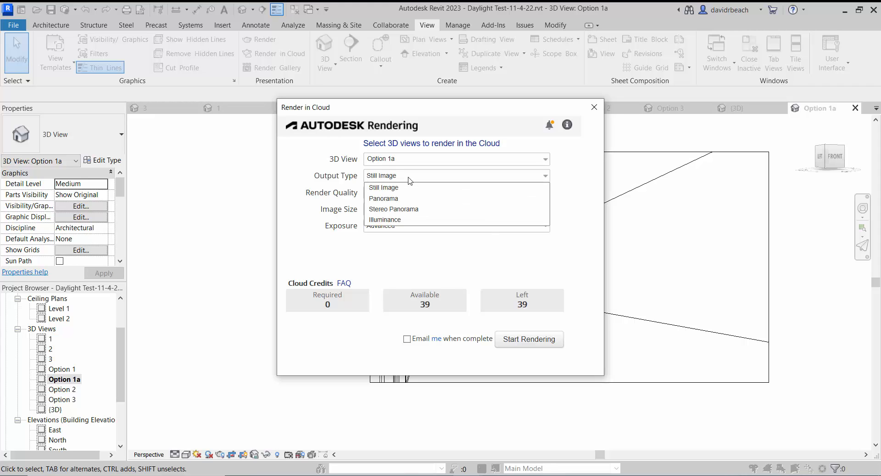
pyautogui.click(384, 220)
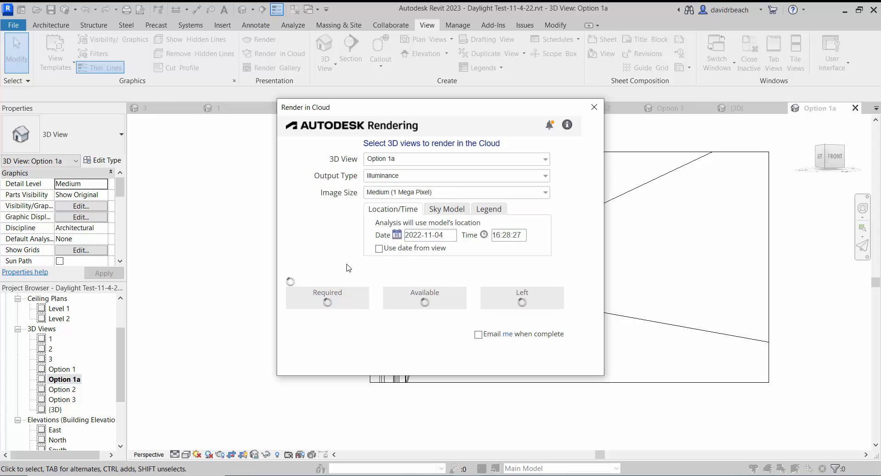
pyautogui.moveTo(319, 197)
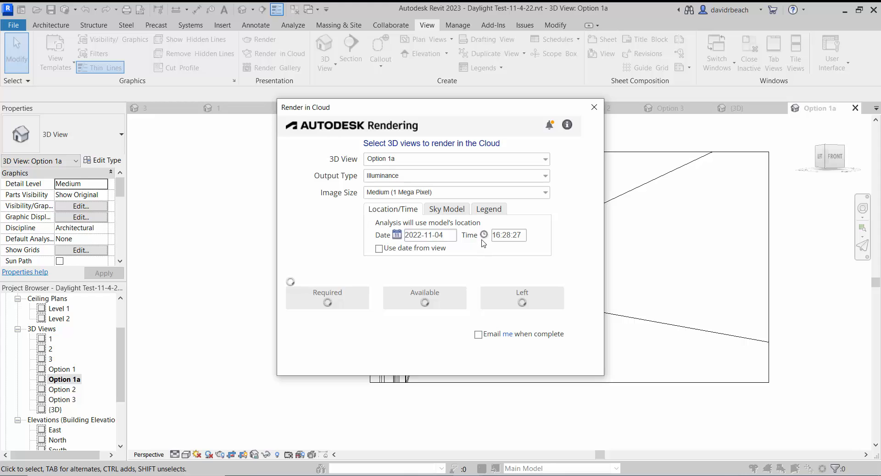
pyautogui.moveTo(190, 292)
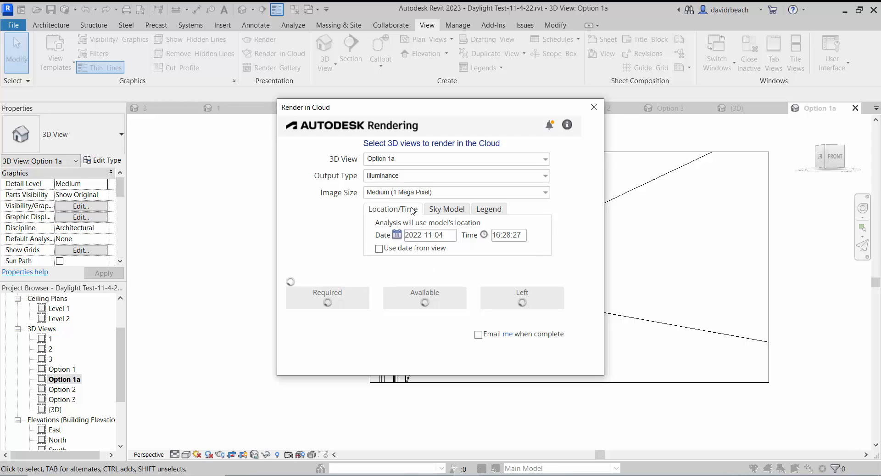
pyautogui.moveTo(348, 205)
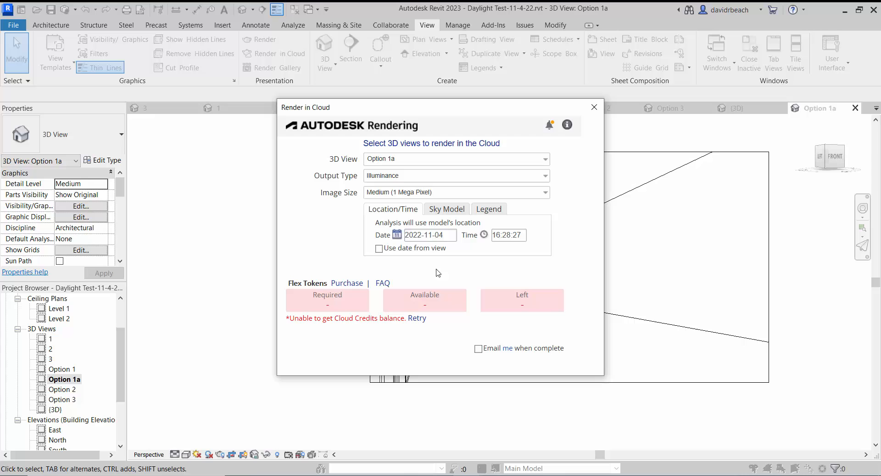
pyautogui.moveTo(390, 258)
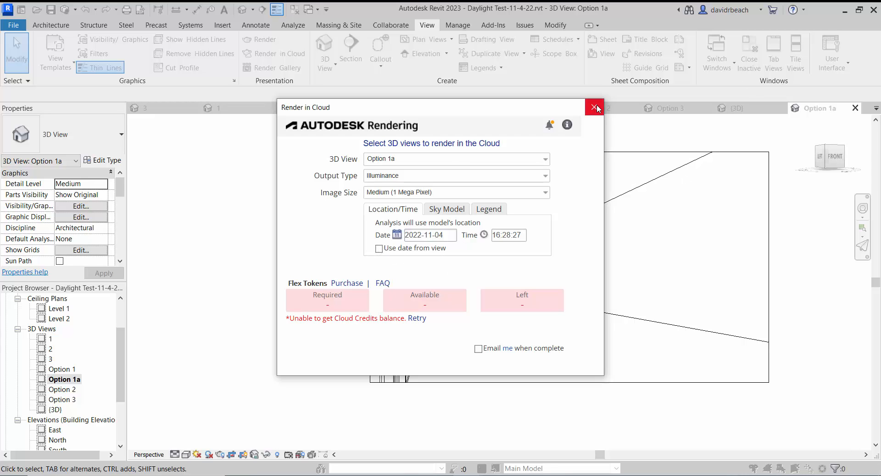
# - Close Render in Cloud and open Graphic Display Options with Lighting expanded
pyautogui.click(596, 108)
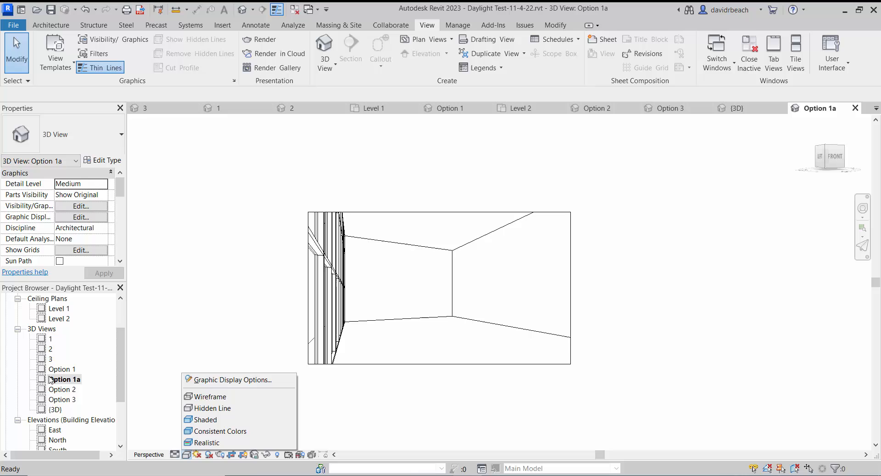
pyautogui.click(230, 380)
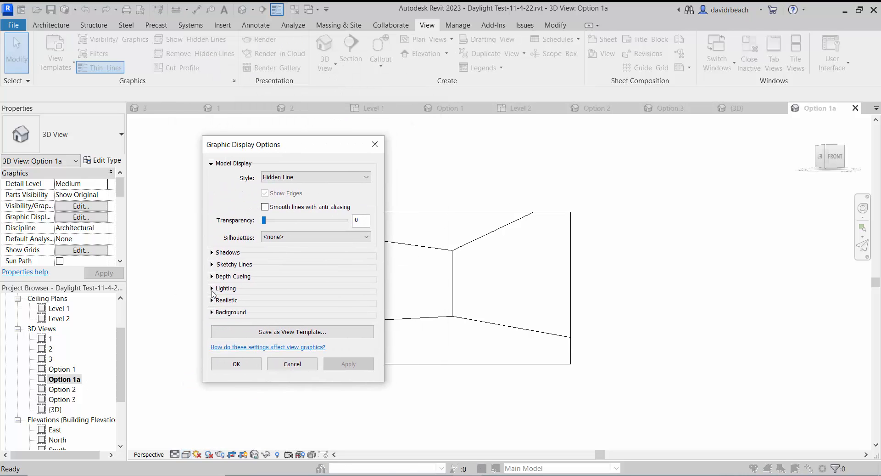
pyautogui.click(225, 288)
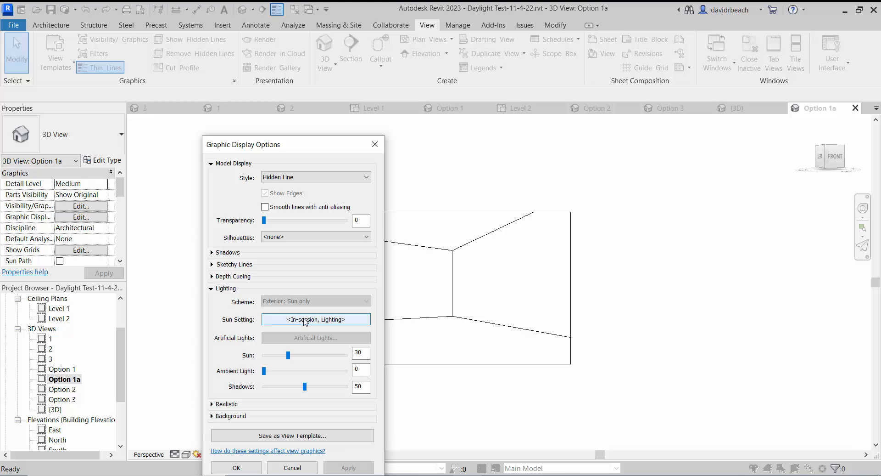
# - Set the sun to a Still study and confirm Springfield from the Default City List
pyautogui.click(315, 320)
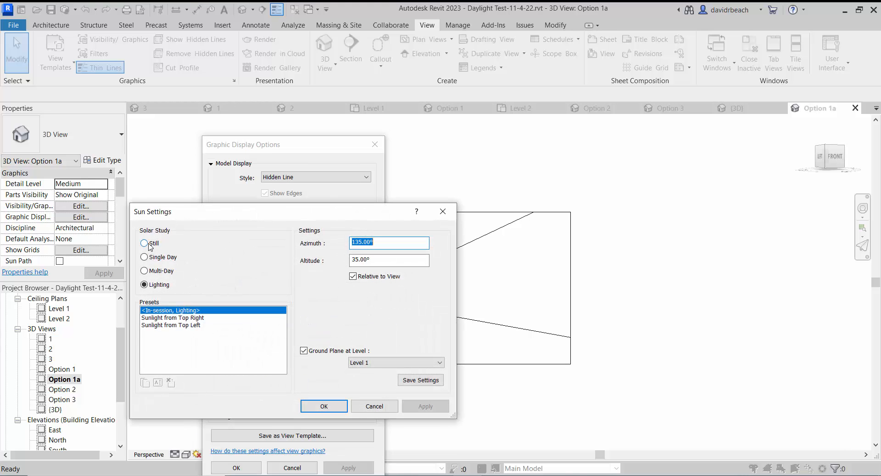
pyautogui.click(145, 242)
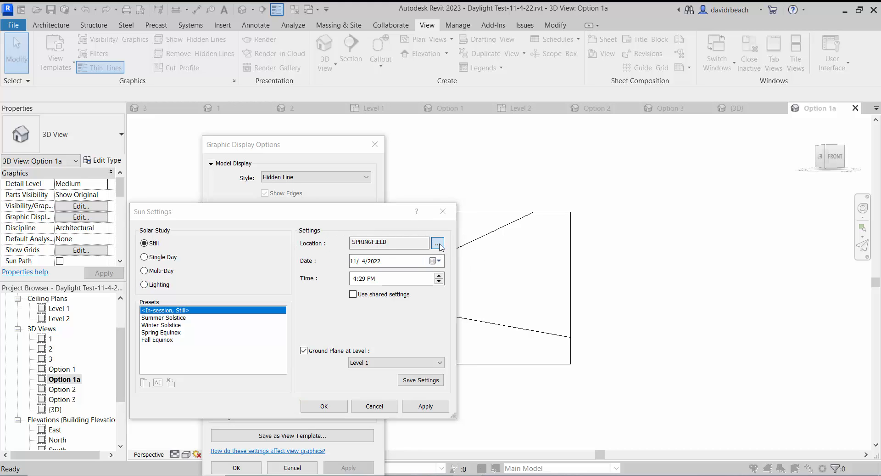
pyautogui.click(439, 242)
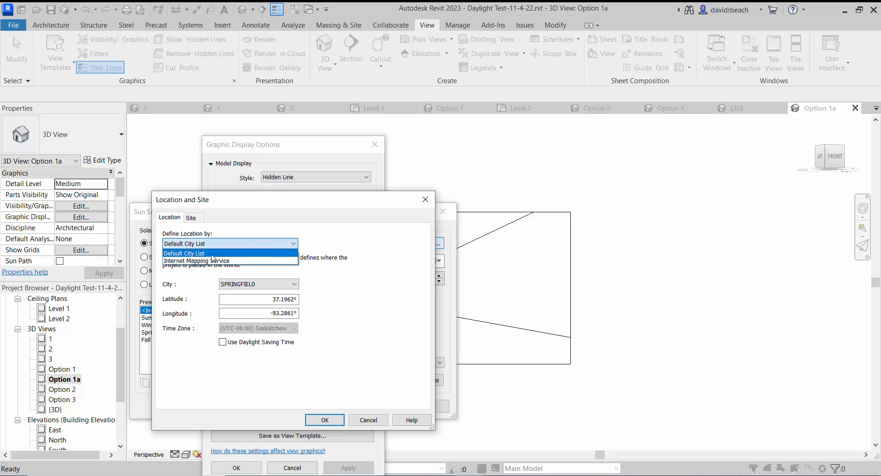
pyautogui.click(196, 260)
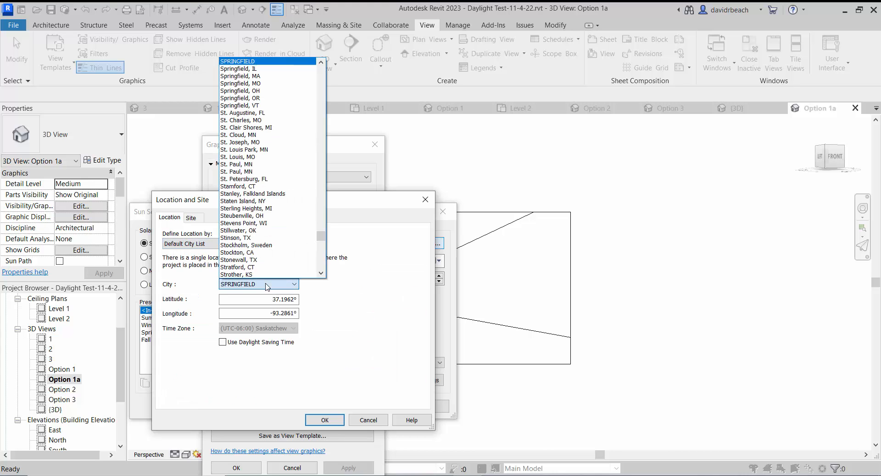
pyautogui.moveTo(243, 275)
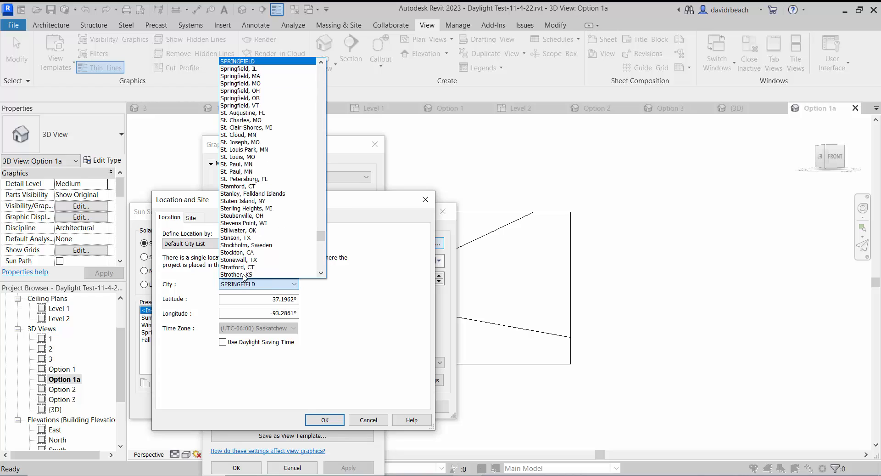
pyautogui.click(238, 283)
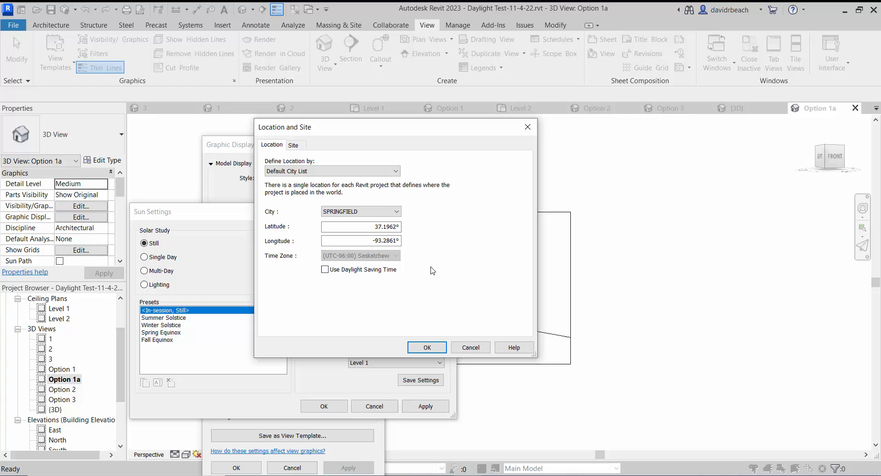
pyautogui.moveTo(454, 387)
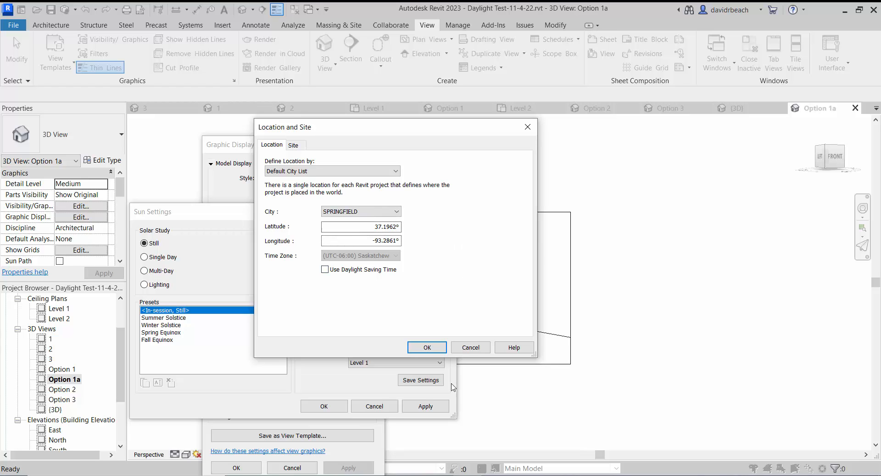
pyautogui.click(426, 347)
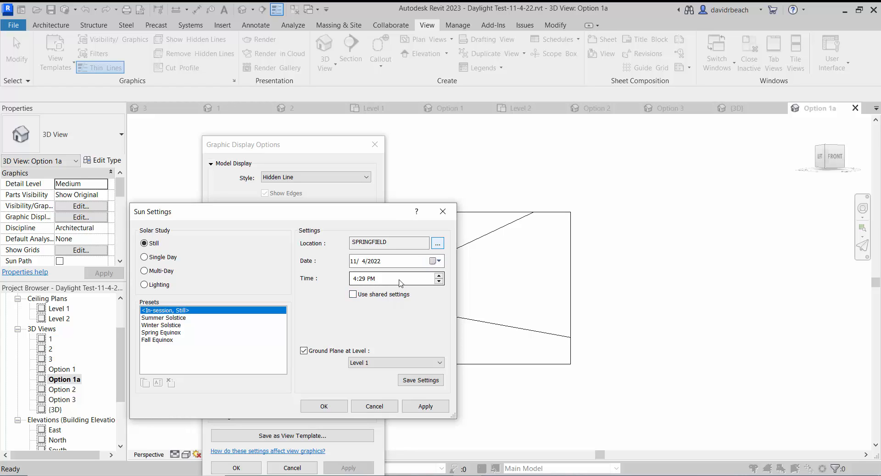
# - Set the still sun to June 21, 2022 at 2:00 PM and close the display options
pyautogui.click(437, 261)
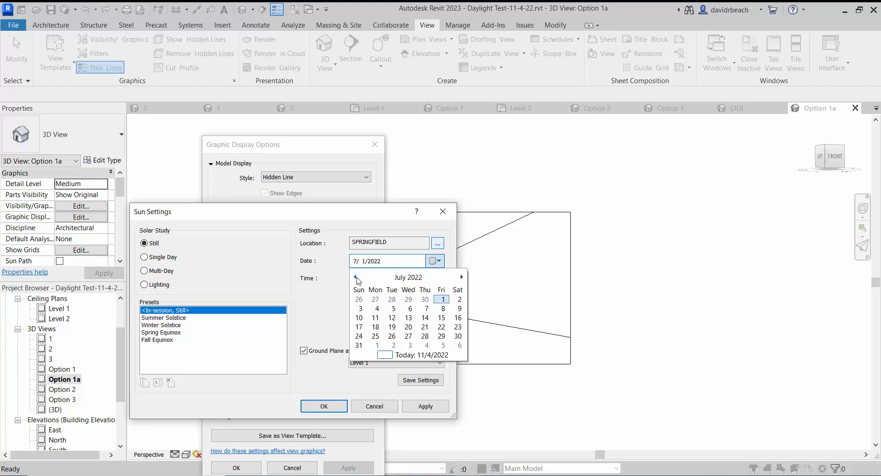
pyautogui.click(355, 276)
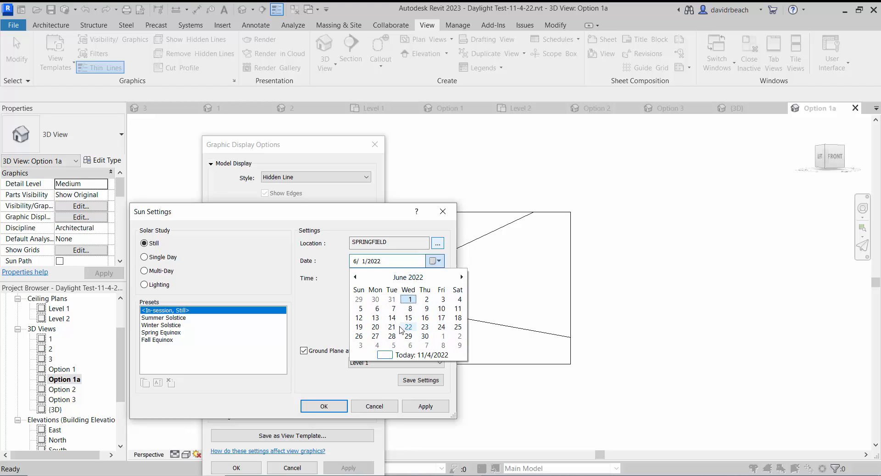
pyautogui.click(391, 326)
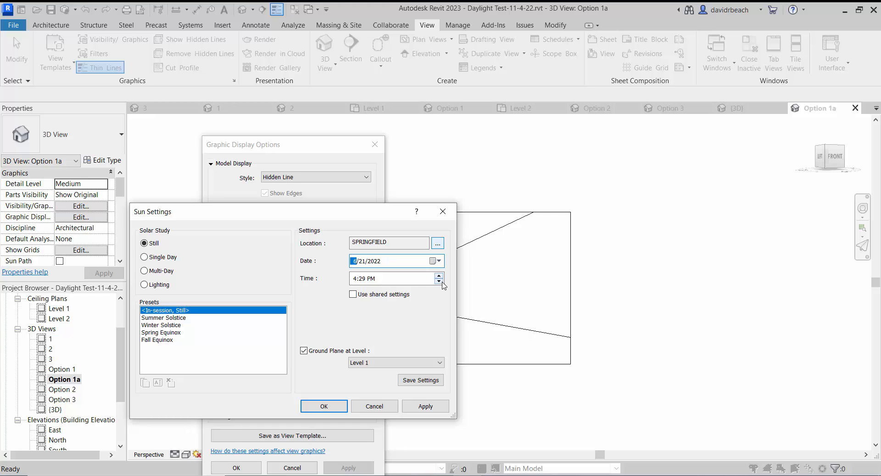
pyautogui.click(441, 281)
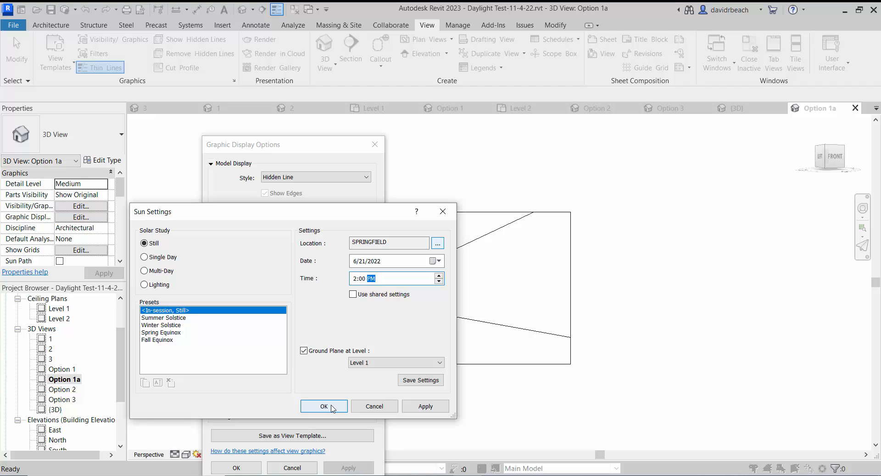
pyautogui.click(324, 406)
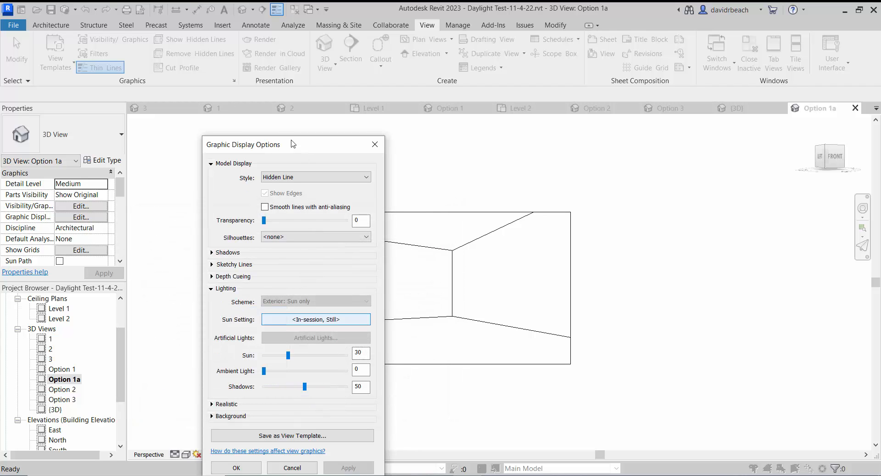
pyautogui.click(235, 468)
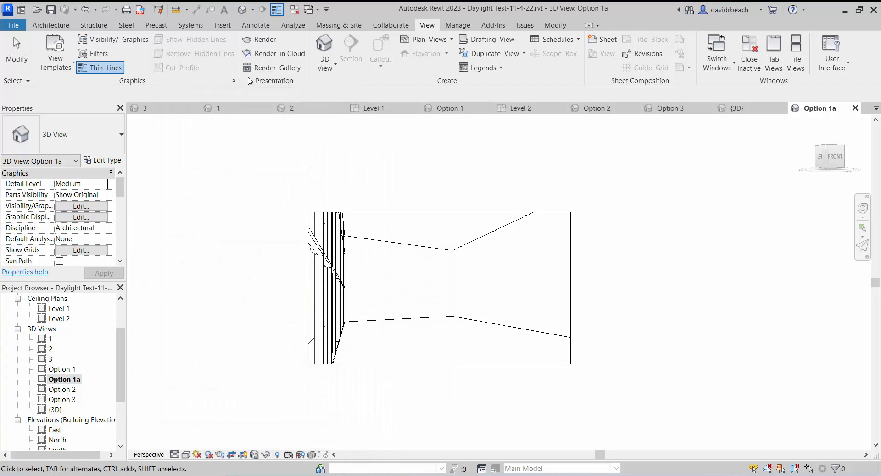
# - Start a cloud Illuminance rendering of Option 1a using the view's date, continuing in background
pyautogui.click(275, 53)
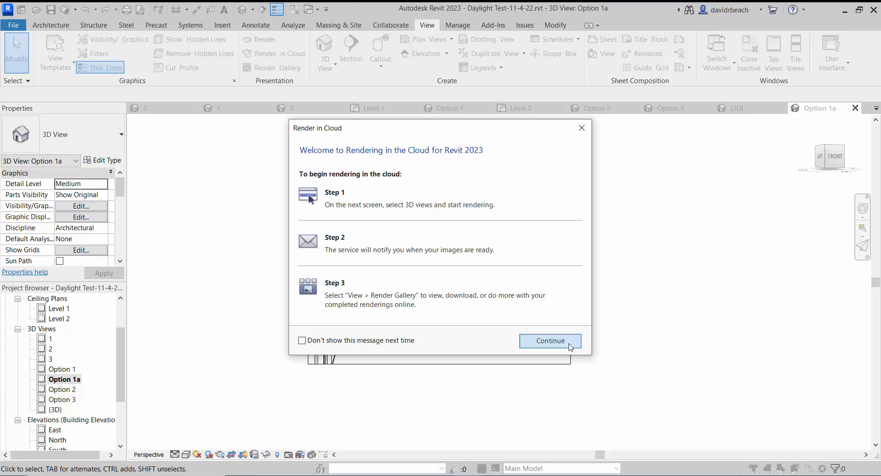
pyautogui.click(550, 340)
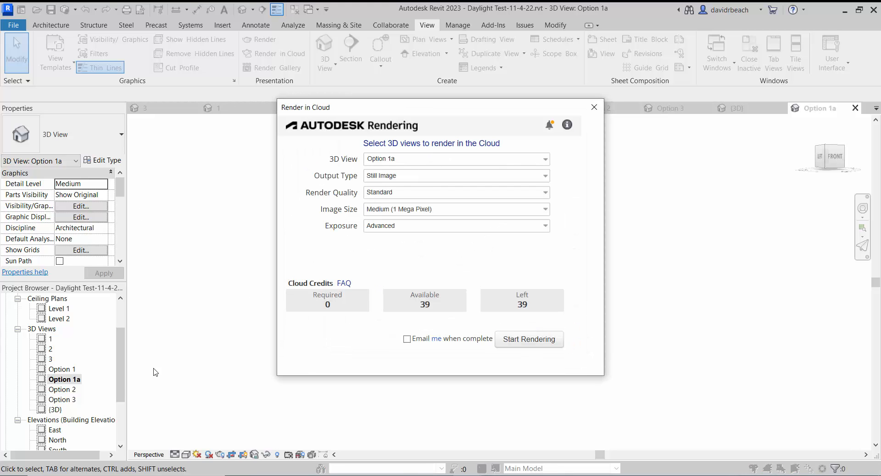
pyautogui.click(456, 175)
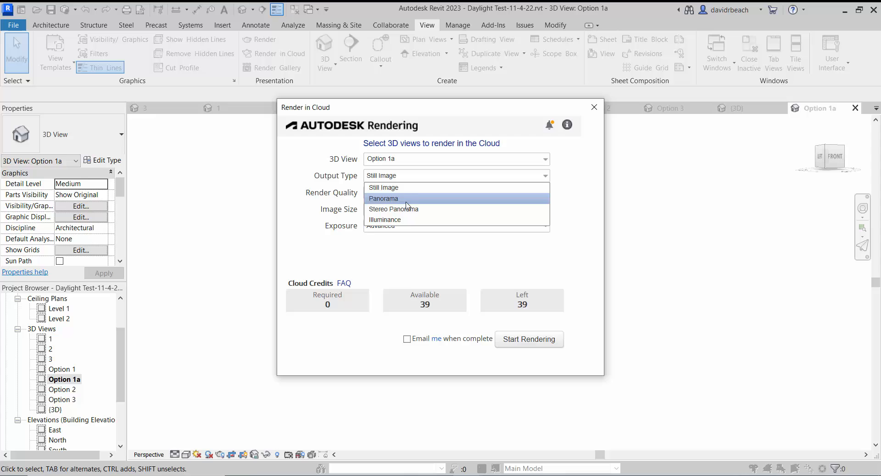
pyautogui.click(386, 219)
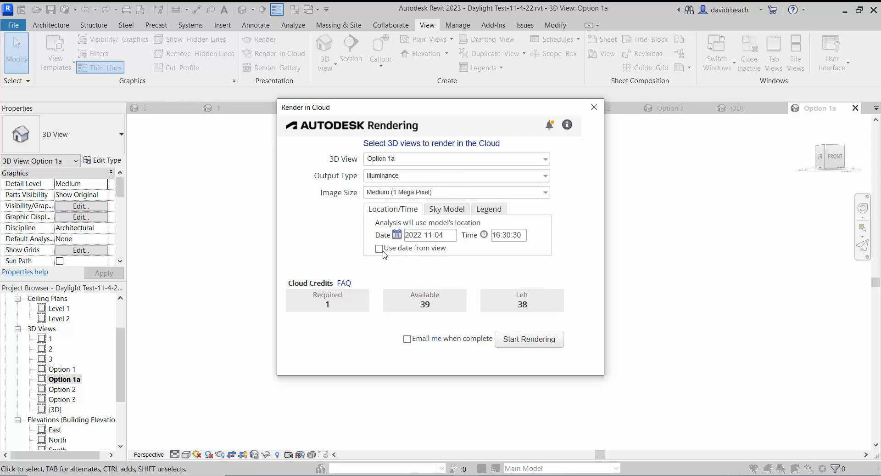
pyautogui.click(379, 248)
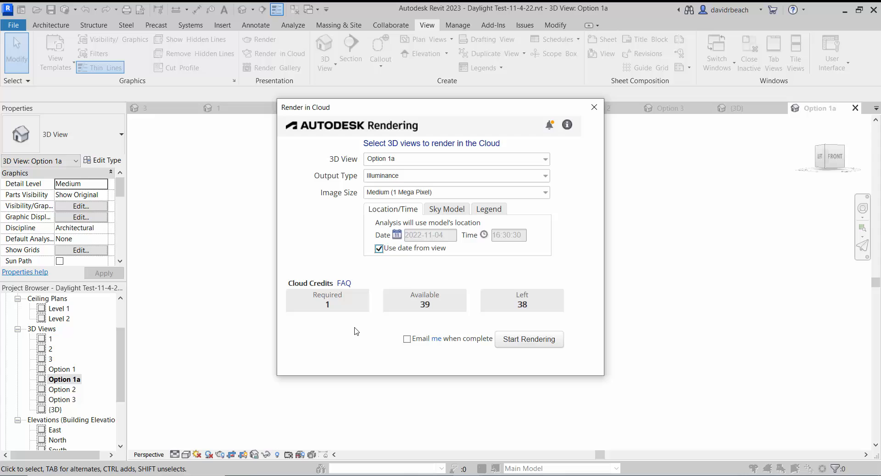
pyautogui.moveTo(332, 318)
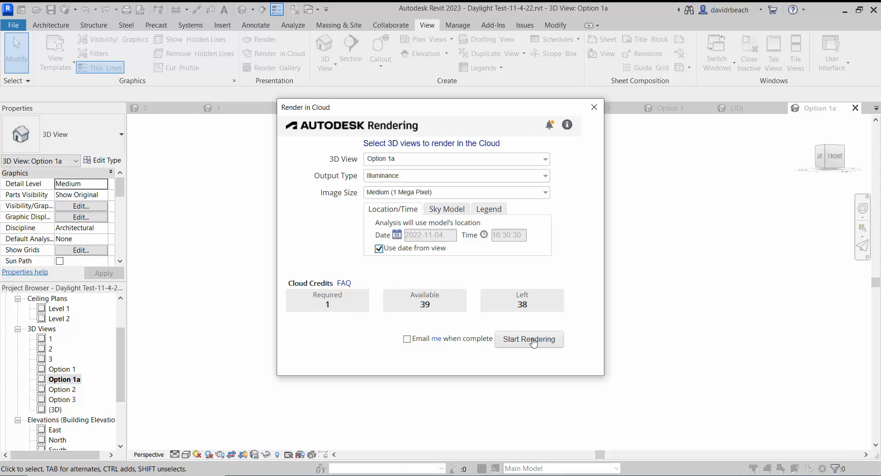
pyautogui.click(528, 339)
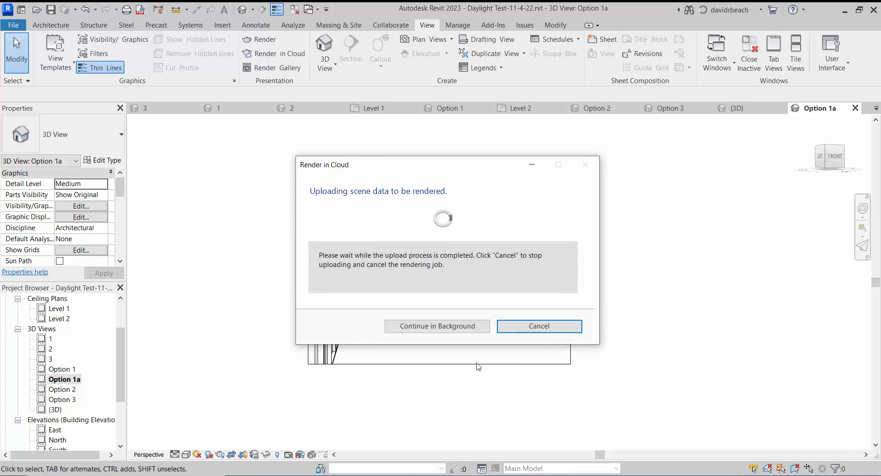
pyautogui.click(437, 326)
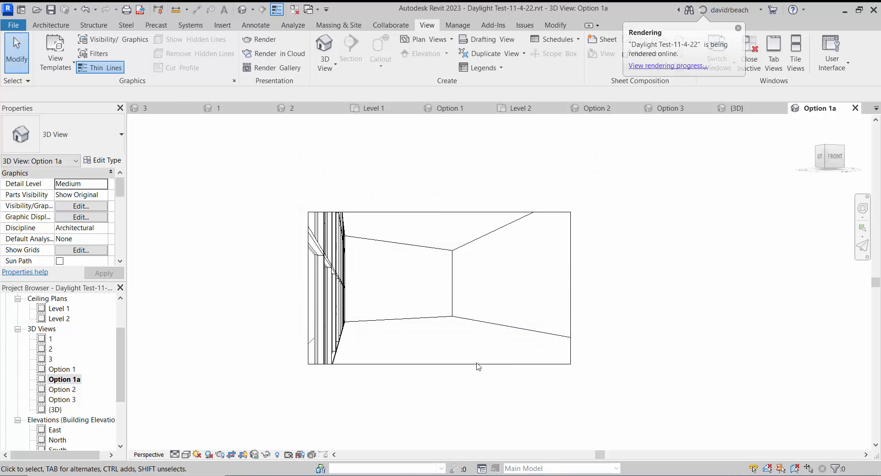
pyautogui.moveTo(409, 328)
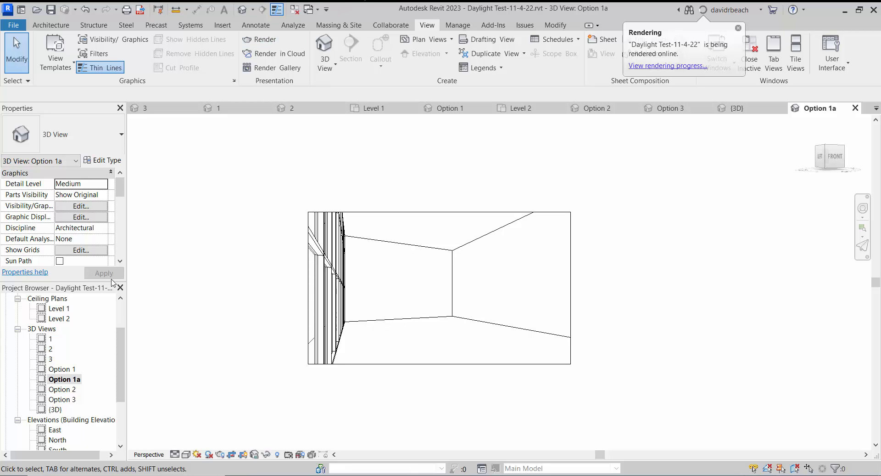
# - Open the Option 2 view and check its sun settings, cancelling without changes
pyautogui.doubleClick(61, 388)
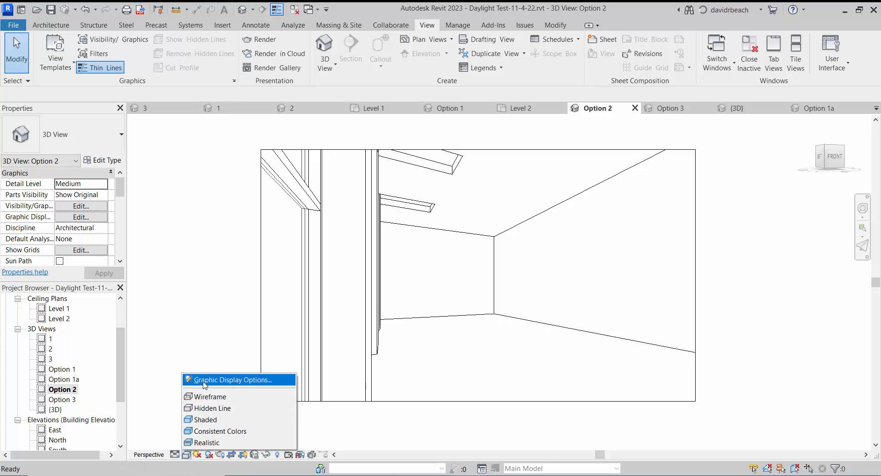
pyautogui.click(231, 379)
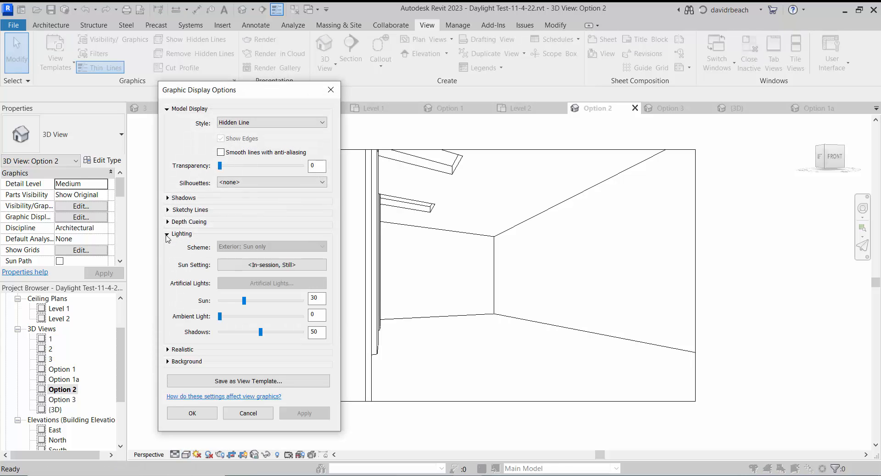
pyautogui.click(271, 265)
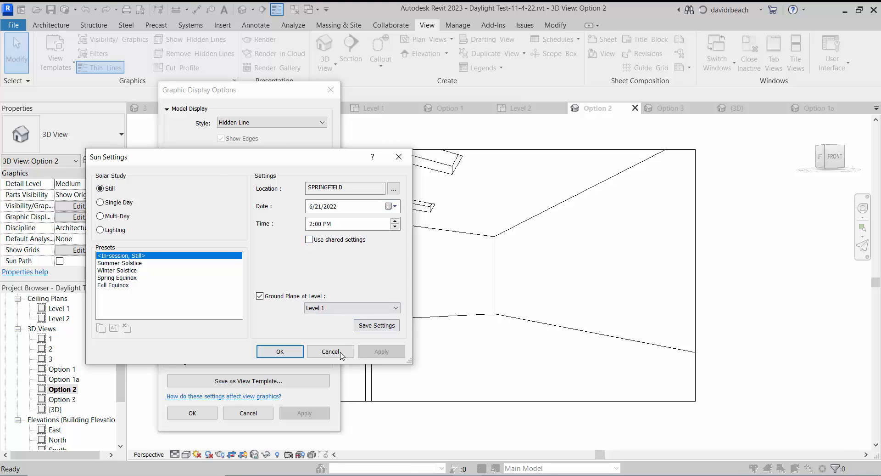
pyautogui.click(330, 351)
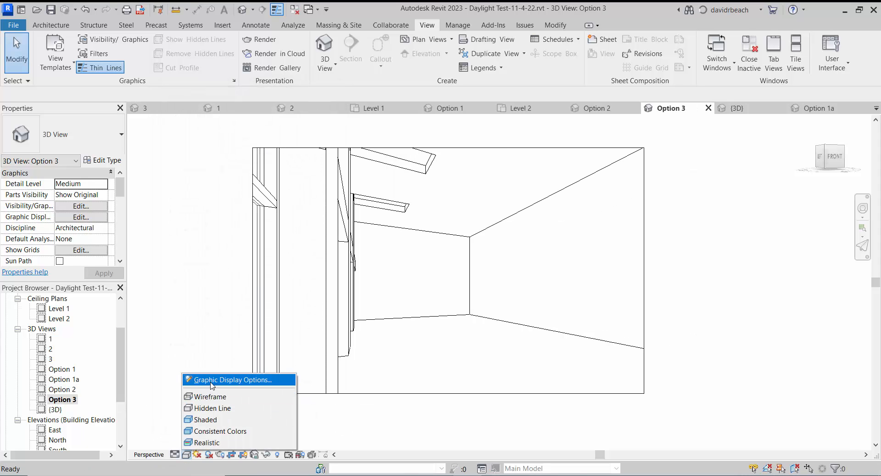
# - Review Option 3's sun settings under Lighting and cancel, keeping June 21, 2022, 2:00 PM
pyautogui.click(230, 379)
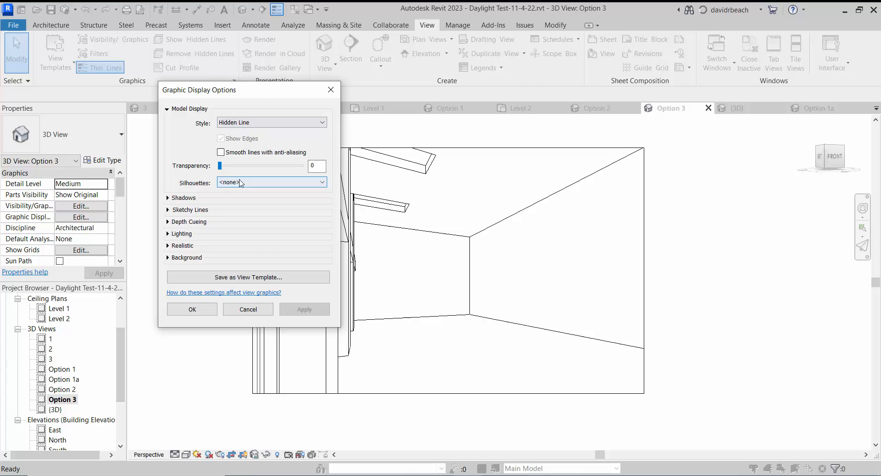
pyautogui.click(181, 233)
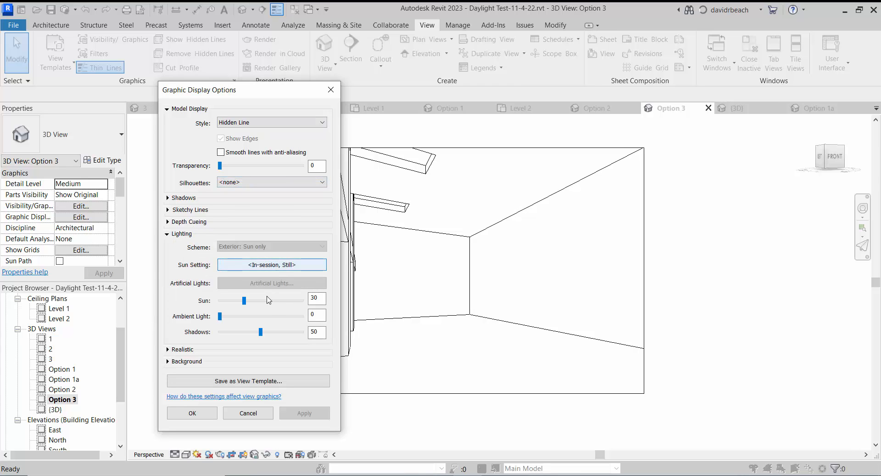
pyautogui.moveTo(294, 309)
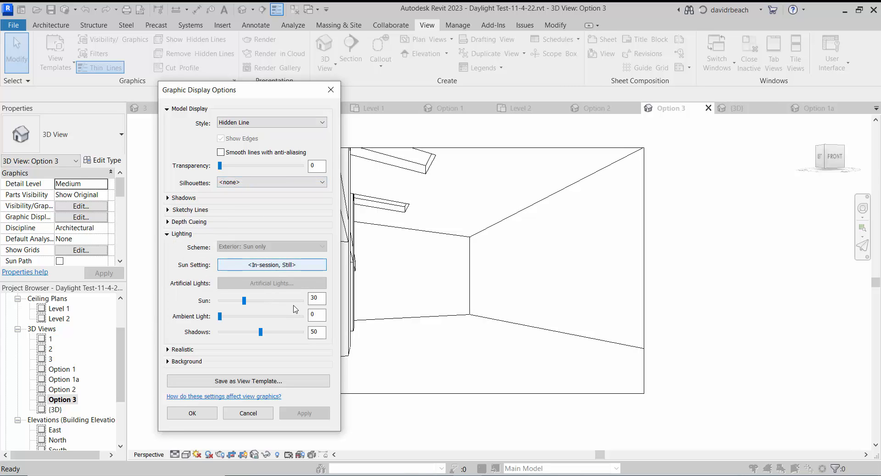
pyautogui.click(271, 265)
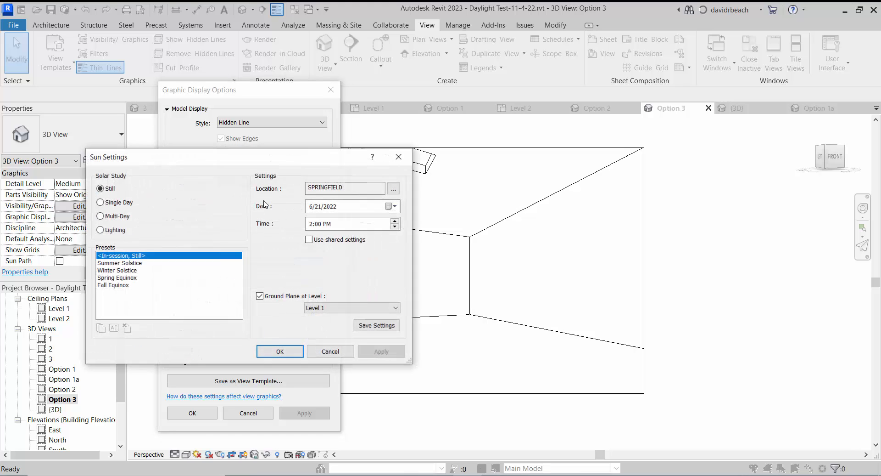
pyautogui.click(351, 307)
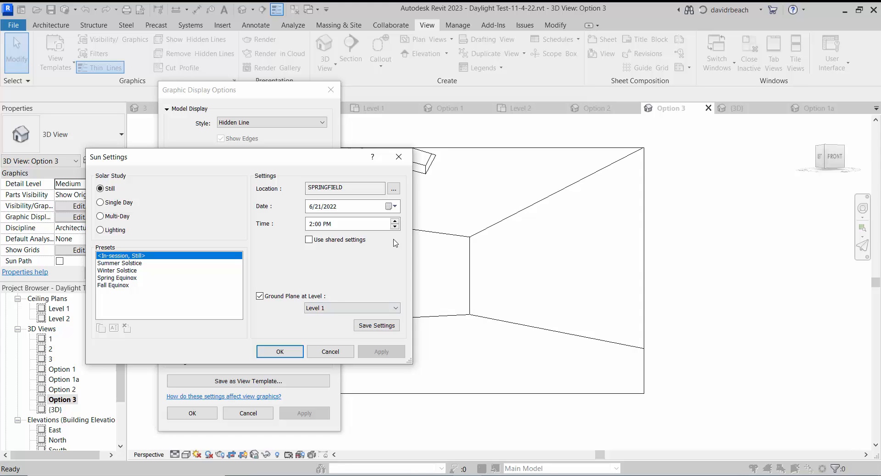
pyautogui.moveTo(399, 157)
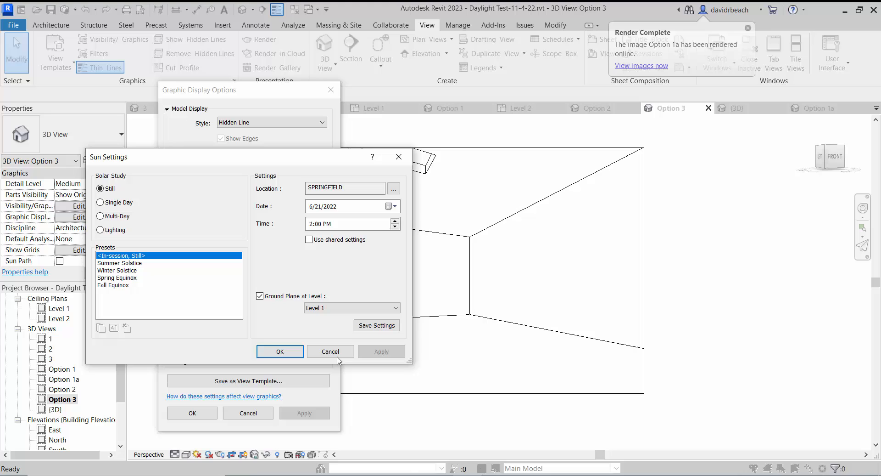
pyautogui.click(279, 350)
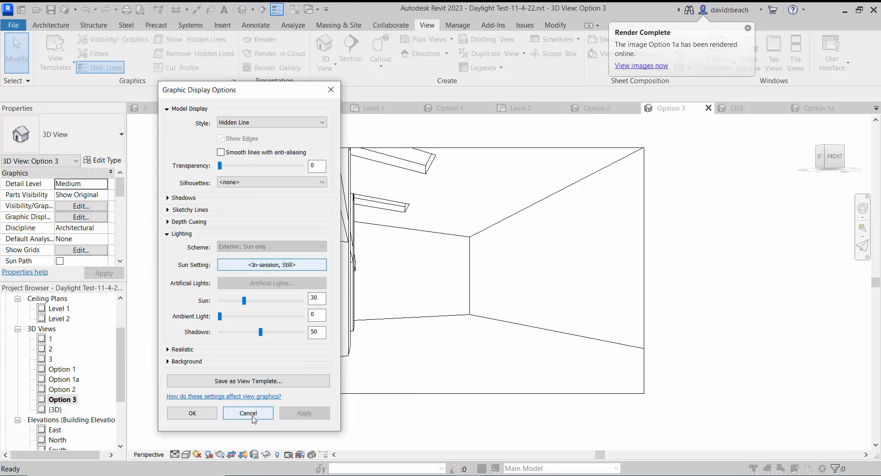
pyautogui.click(248, 413)
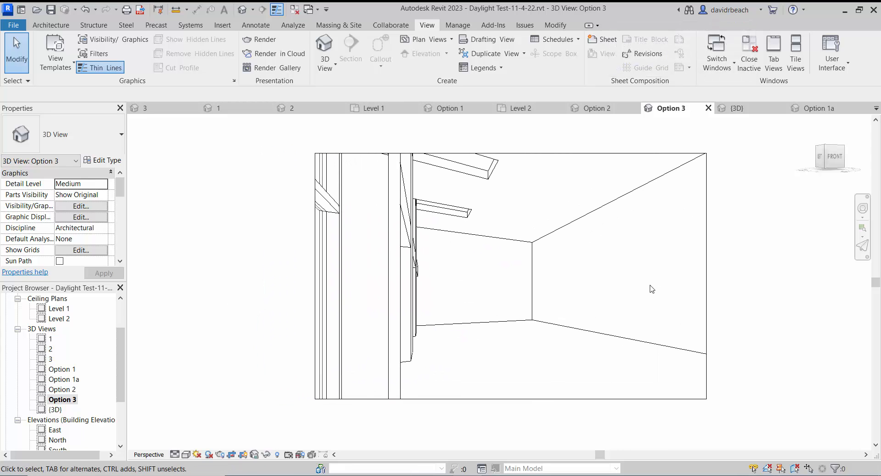
pyautogui.moveTo(220, 263)
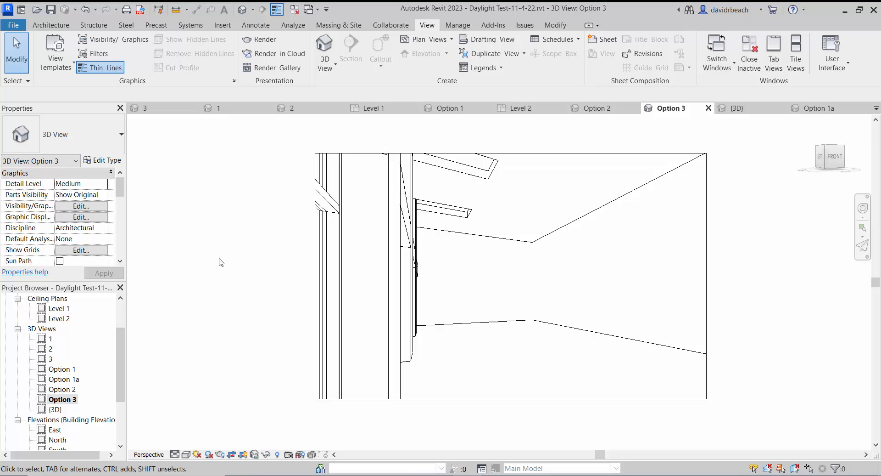
pyautogui.moveTo(201, 323)
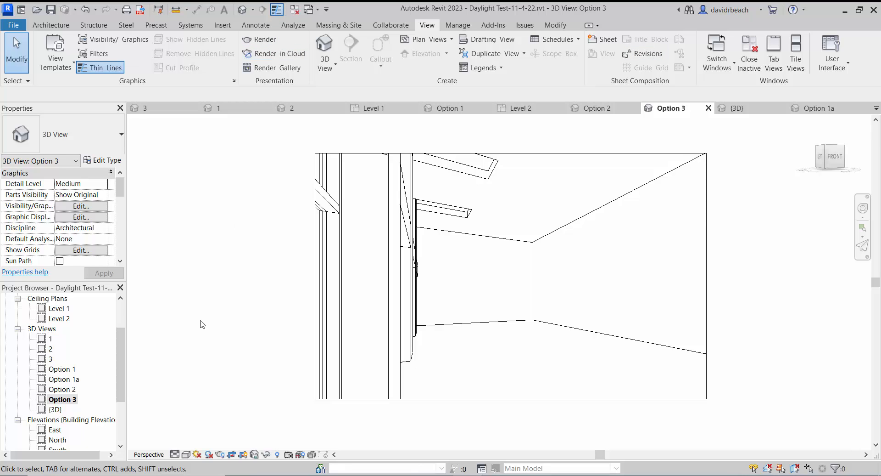
pyautogui.moveTo(275, 54)
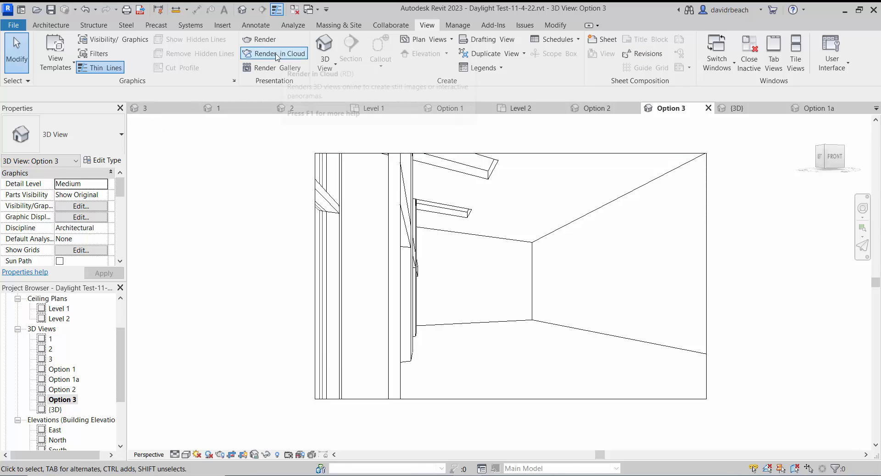
pyautogui.click(275, 53)
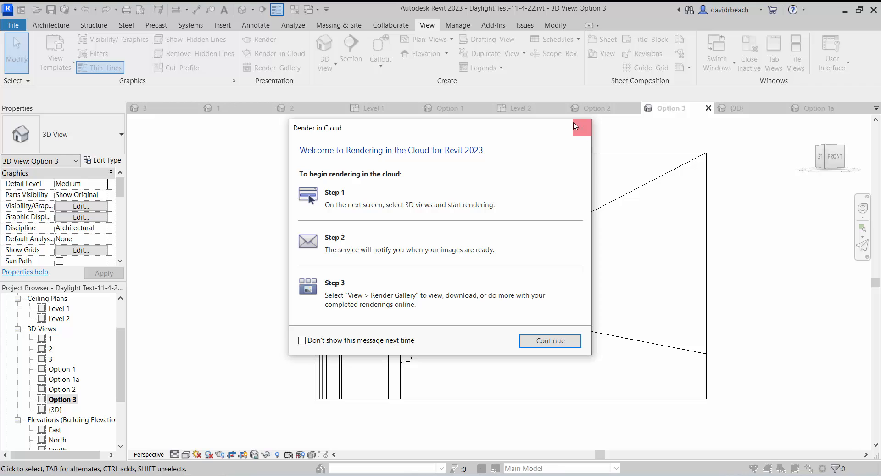
pyautogui.click(550, 340)
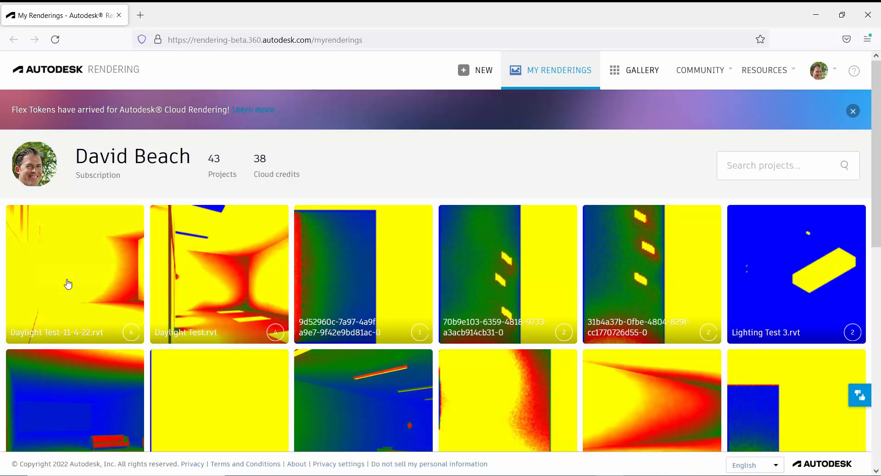
pyautogui.moveTo(219, 234)
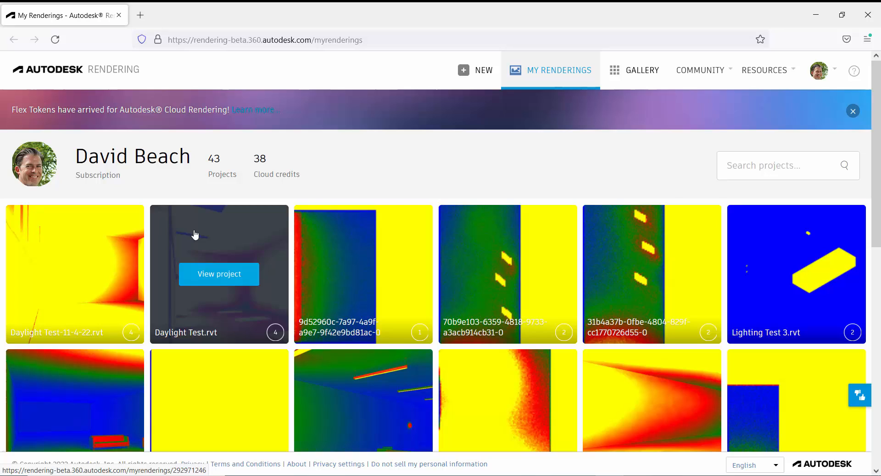
pyautogui.moveTo(218, 274)
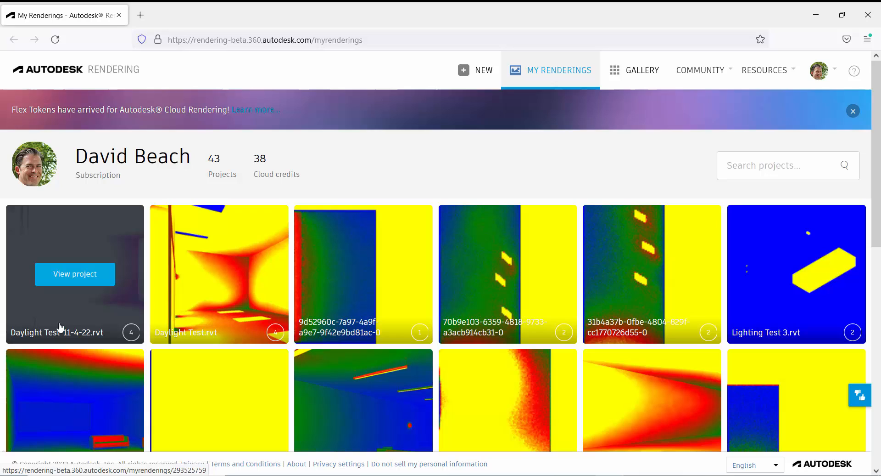
pyautogui.moveTo(55, 343)
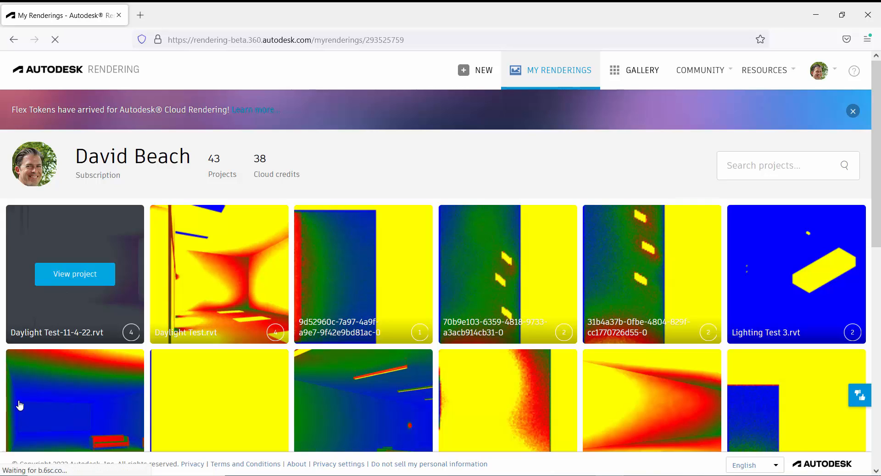
# - Open the Daylight Test-11-4-22 project's renderings and display the Option 3 illuminance map full size
pyautogui.click(75, 274)
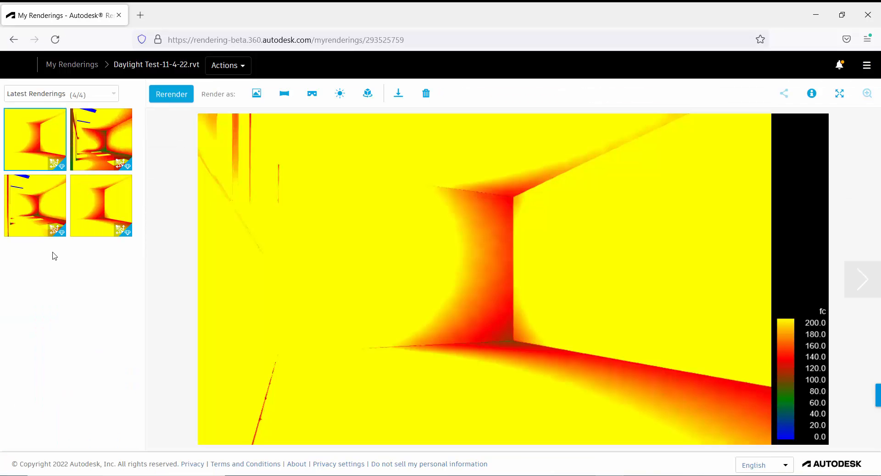
pyautogui.moveTo(100, 205)
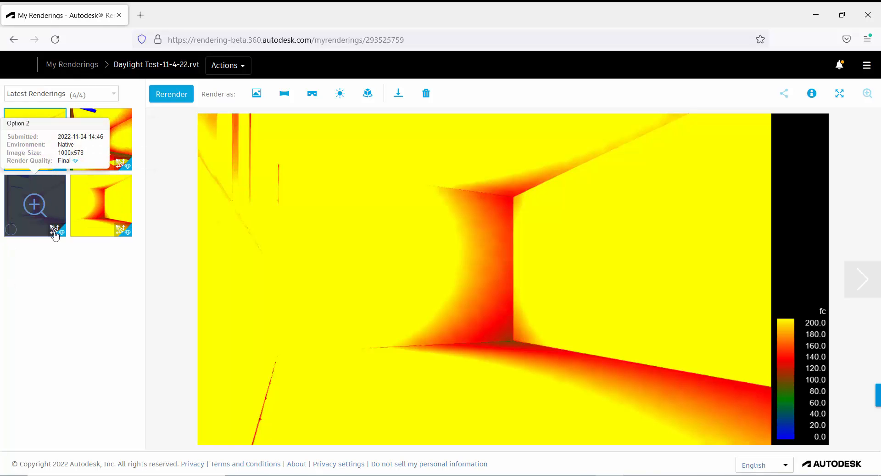
pyautogui.click(35, 205)
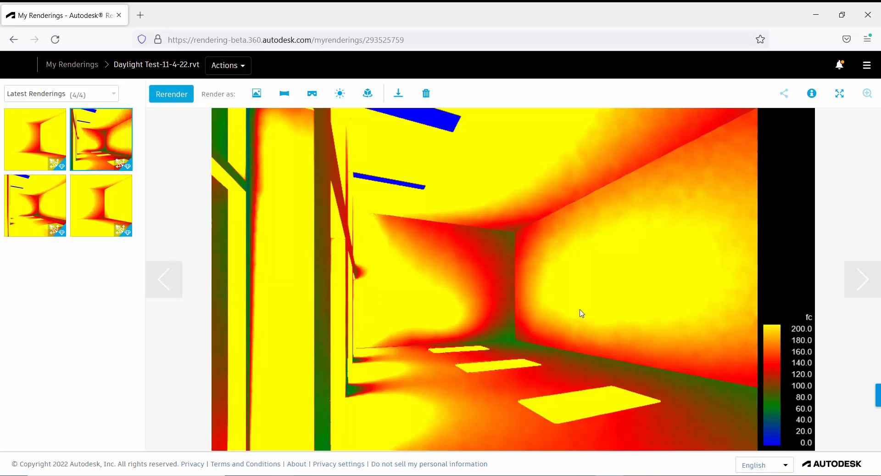
pyautogui.moveTo(820, 306)
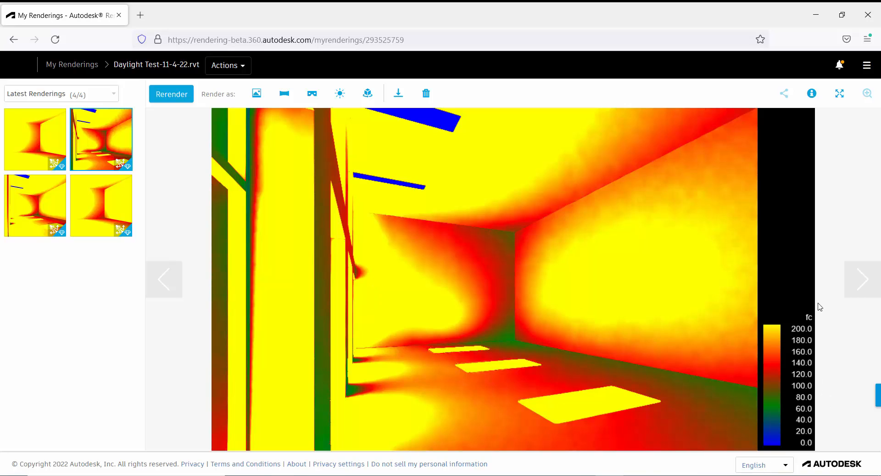
pyautogui.moveTo(804, 323)
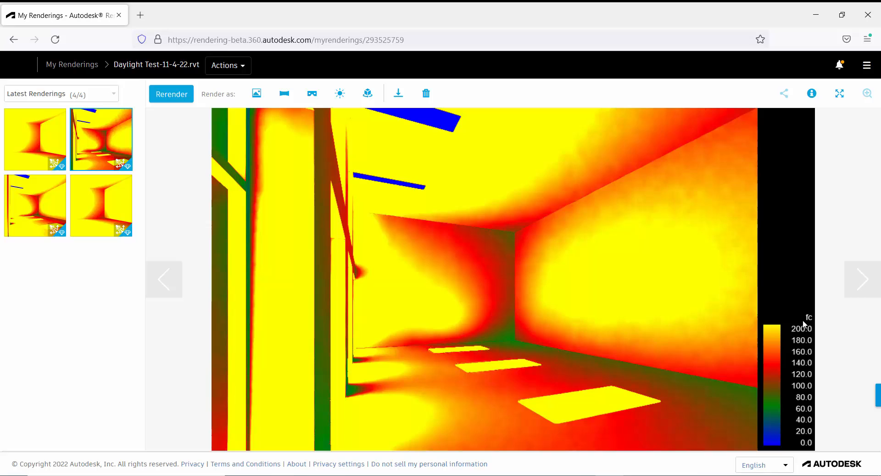
pyautogui.moveTo(778, 327)
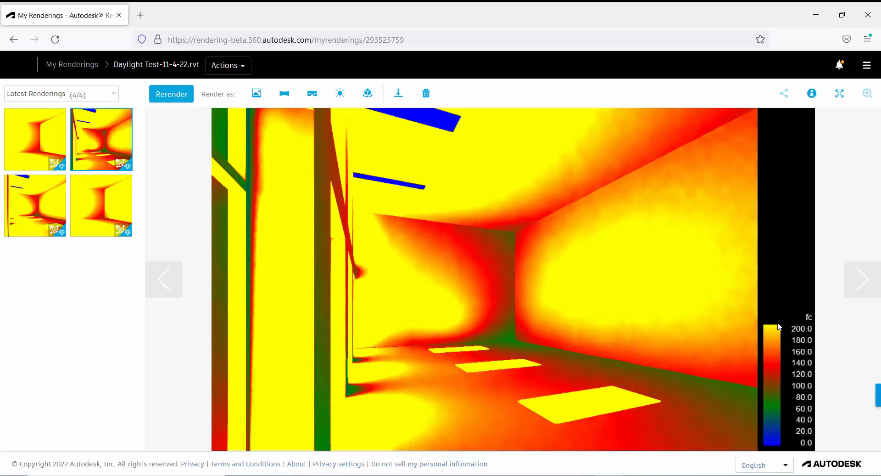
pyautogui.moveTo(819, 433)
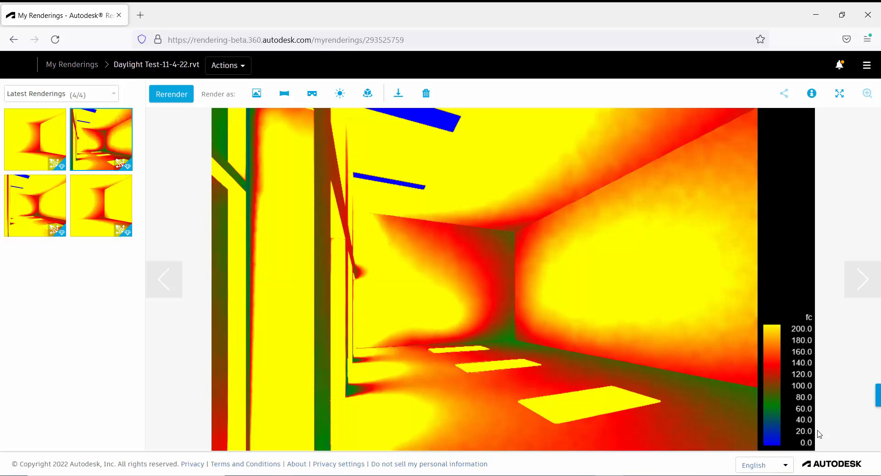
pyautogui.moveTo(819, 329)
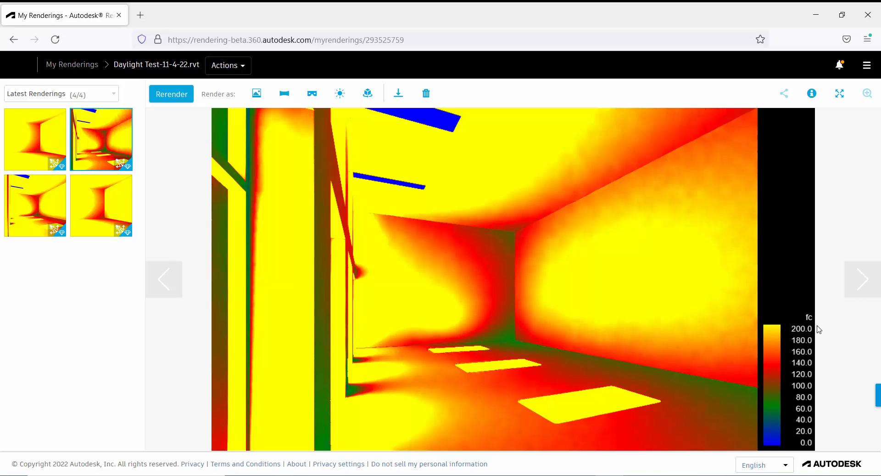
pyautogui.moveTo(802, 294)
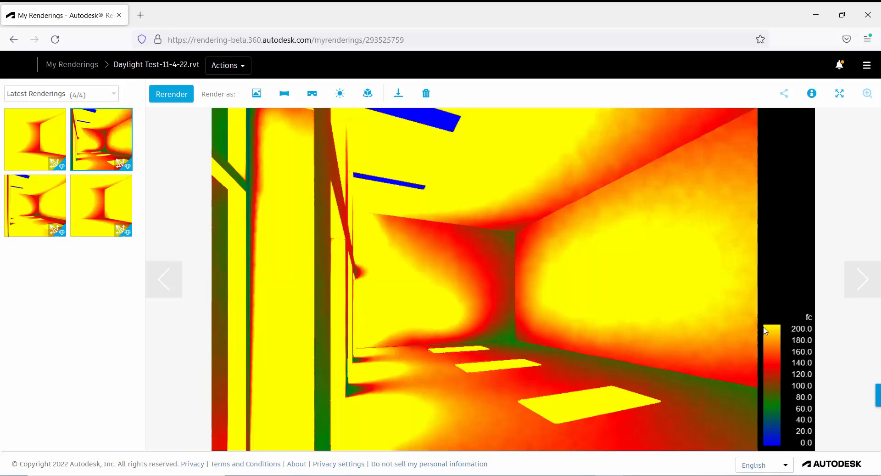
pyautogui.moveTo(773, 331)
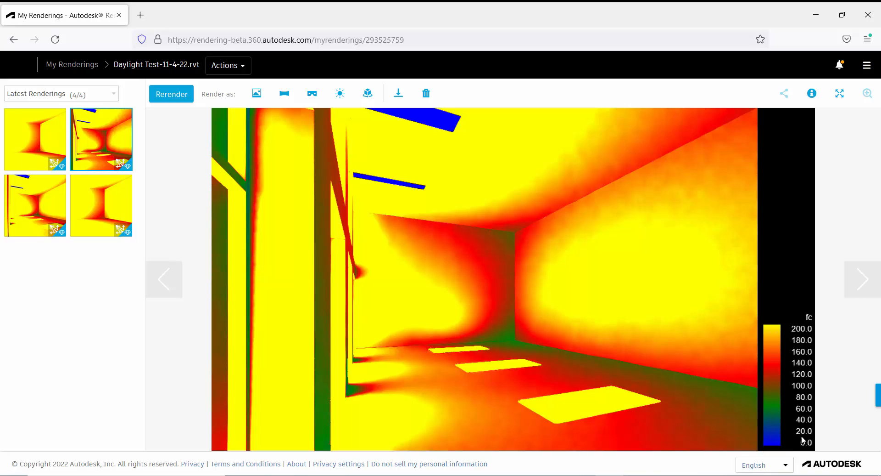
pyautogui.moveTo(796, 358)
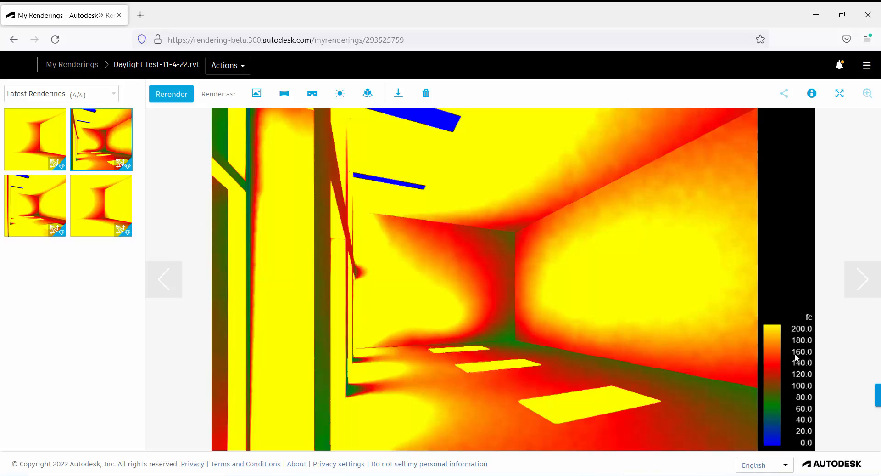
pyautogui.moveTo(794, 308)
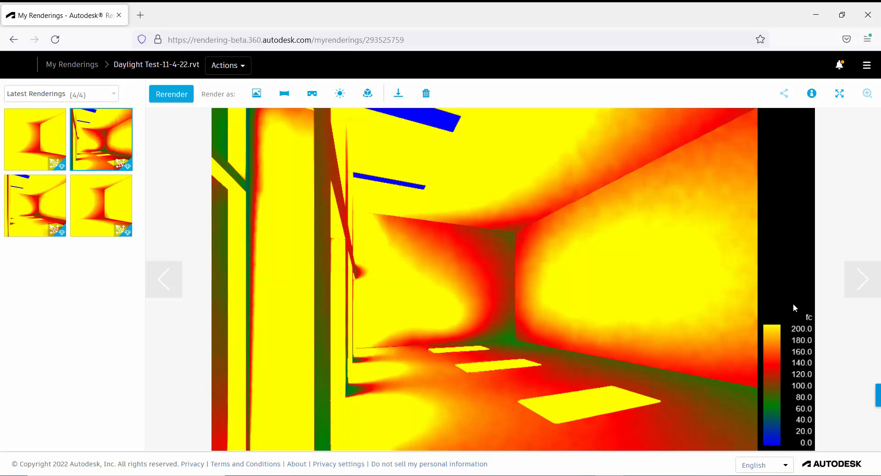
pyautogui.moveTo(173, 216)
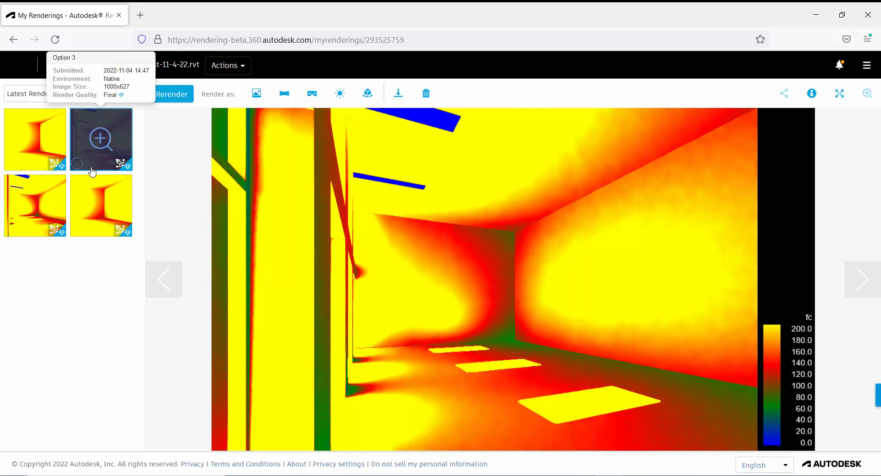
pyautogui.click(35, 139)
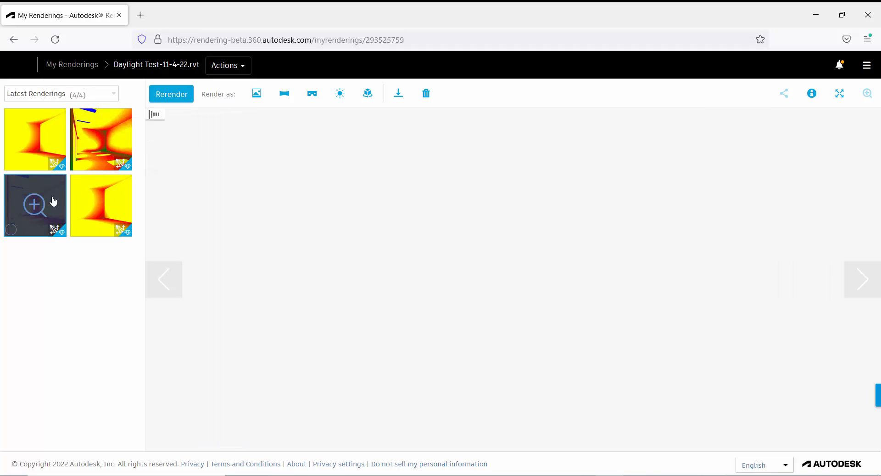
pyautogui.click(100, 138)
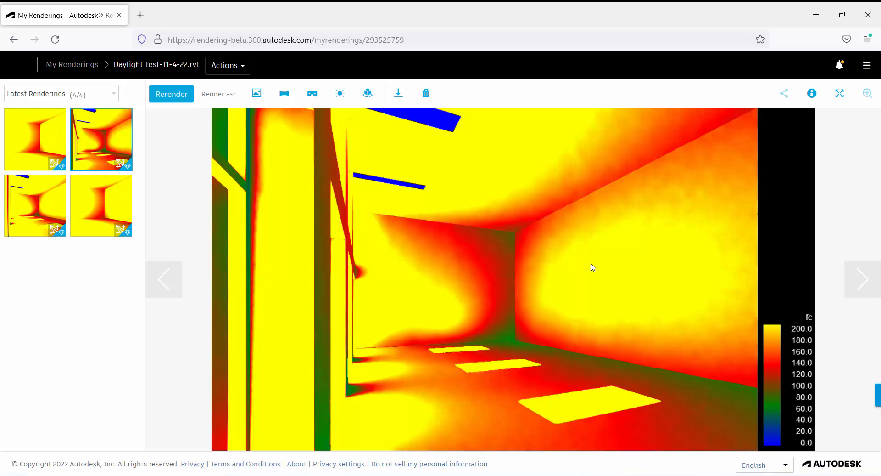
pyautogui.moveTo(656, 272)
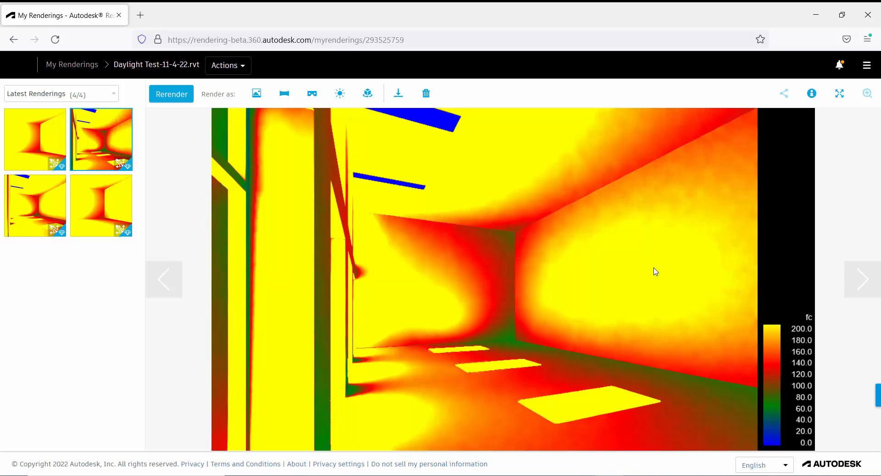
pyautogui.moveTo(656, 258)
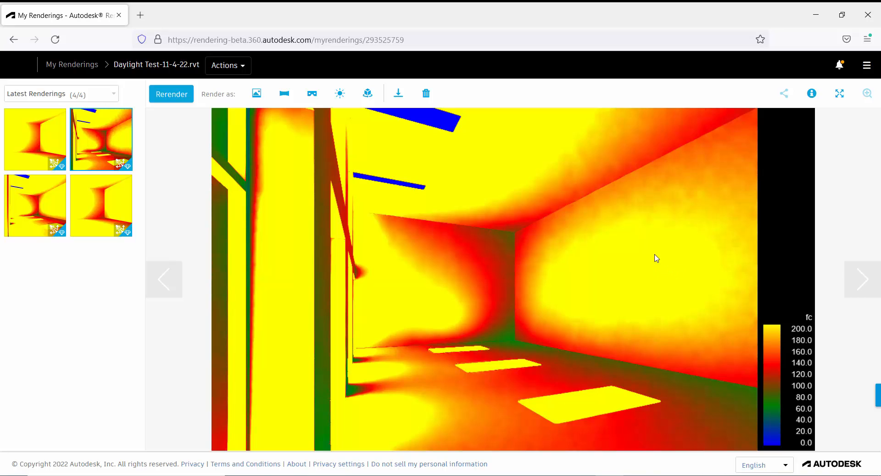